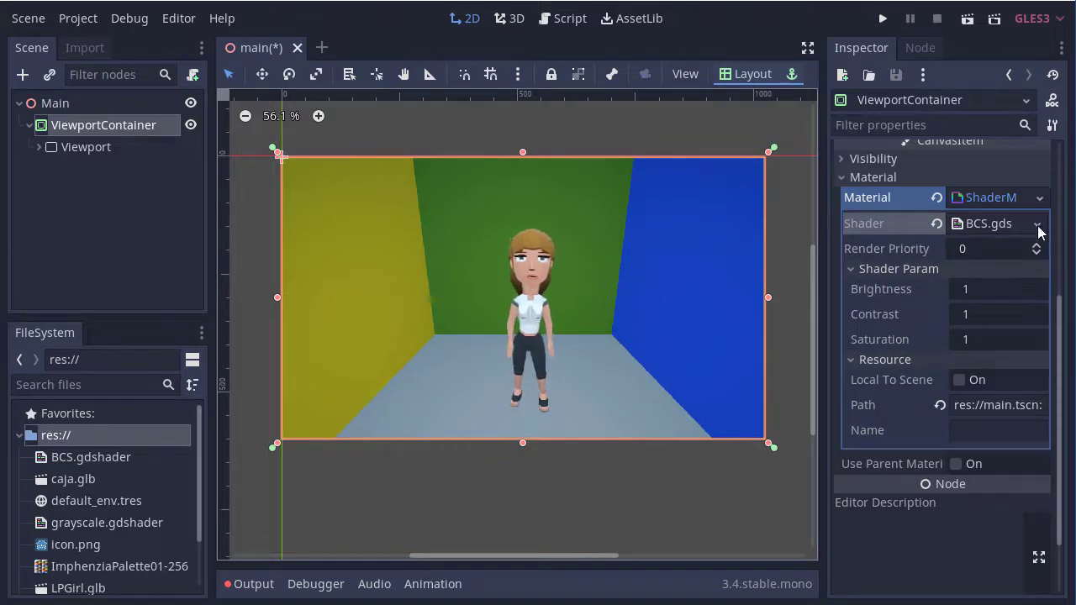
Assign a new shader to the ViewportContainer material and declare shader_type canvas_item.
left_click(1038, 224)
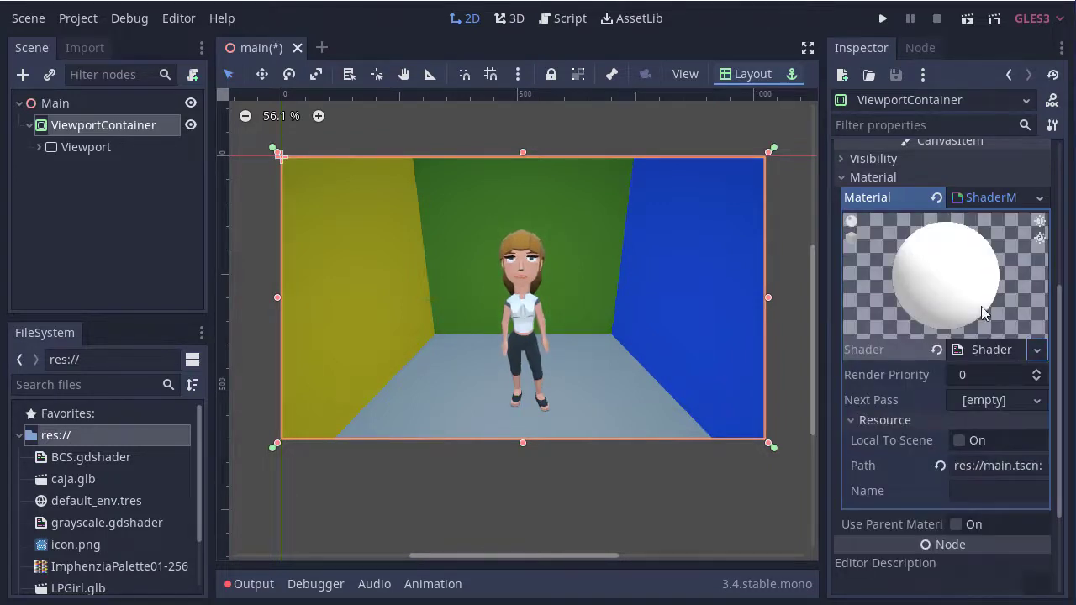
left_click(985, 348)
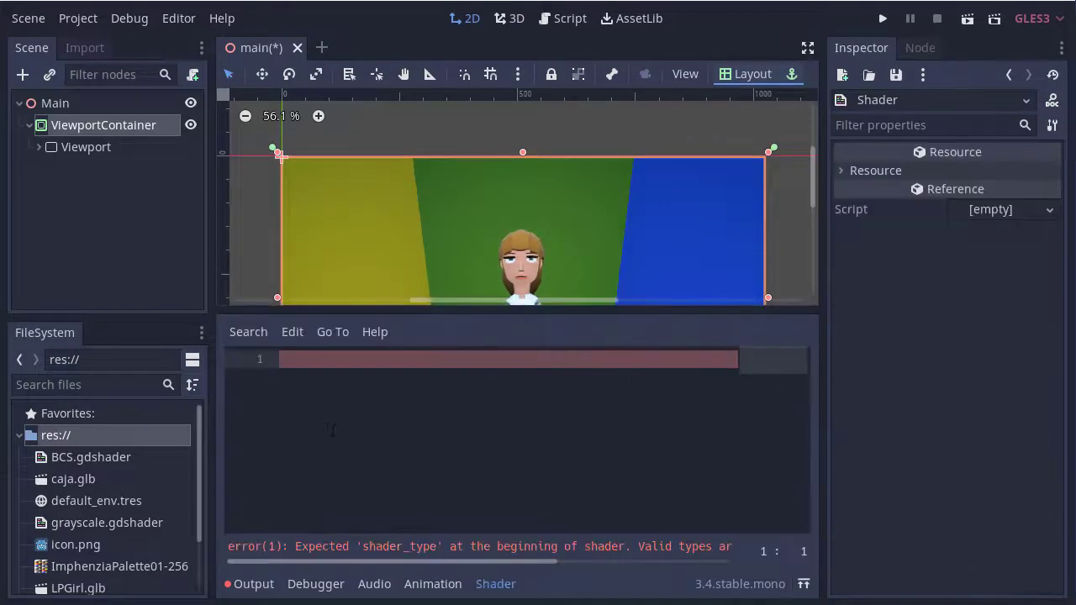
mouse_move(378, 405)
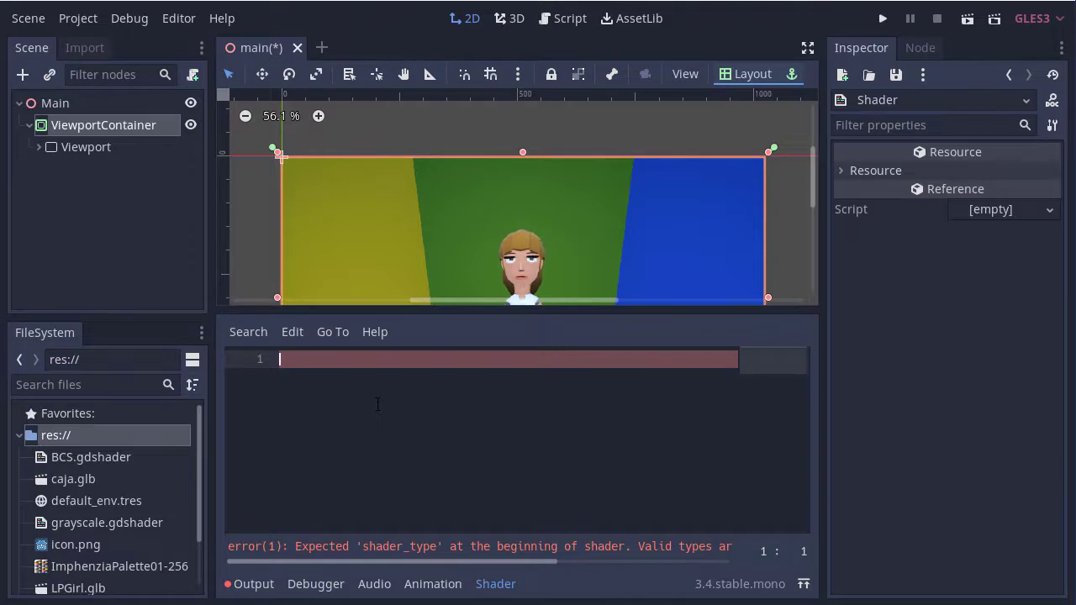
type("shader_type")
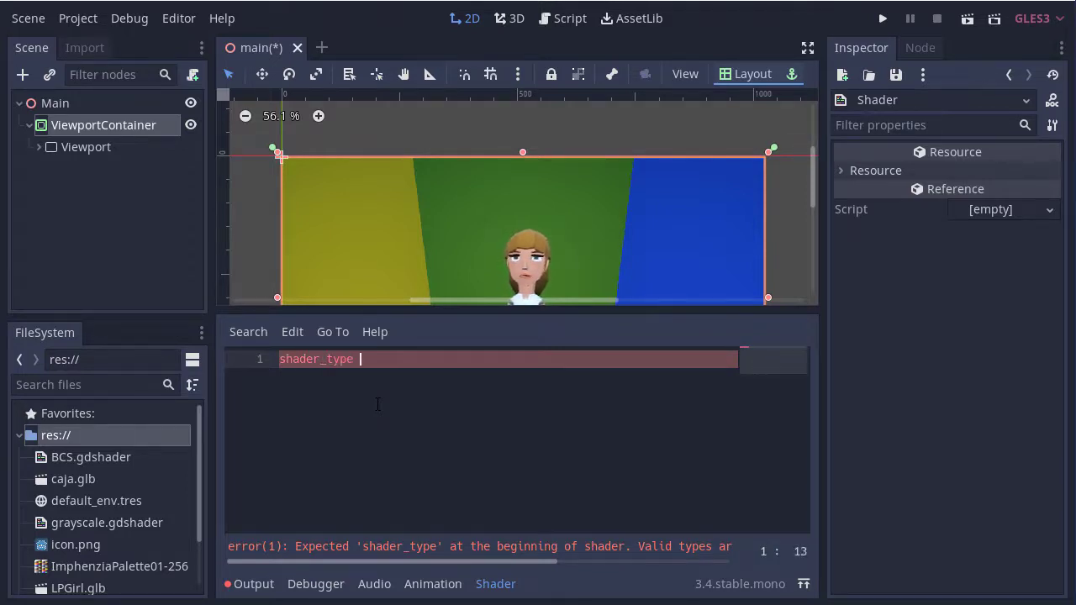
type("canvas_item;")
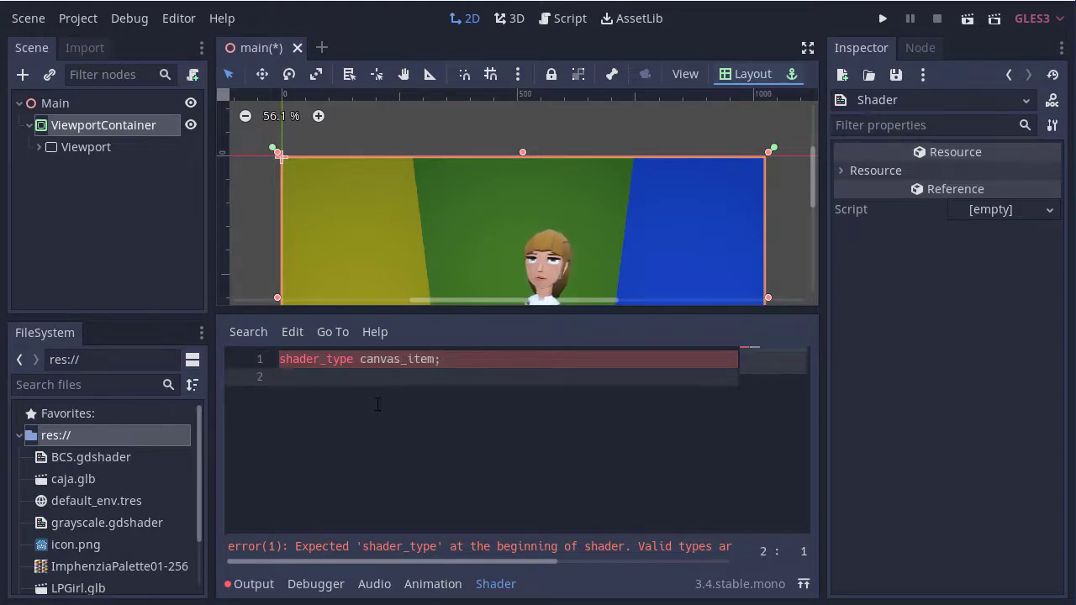
Write a fragment function setting COLOR = texture(TEXTURE, UV).
type("void fra")
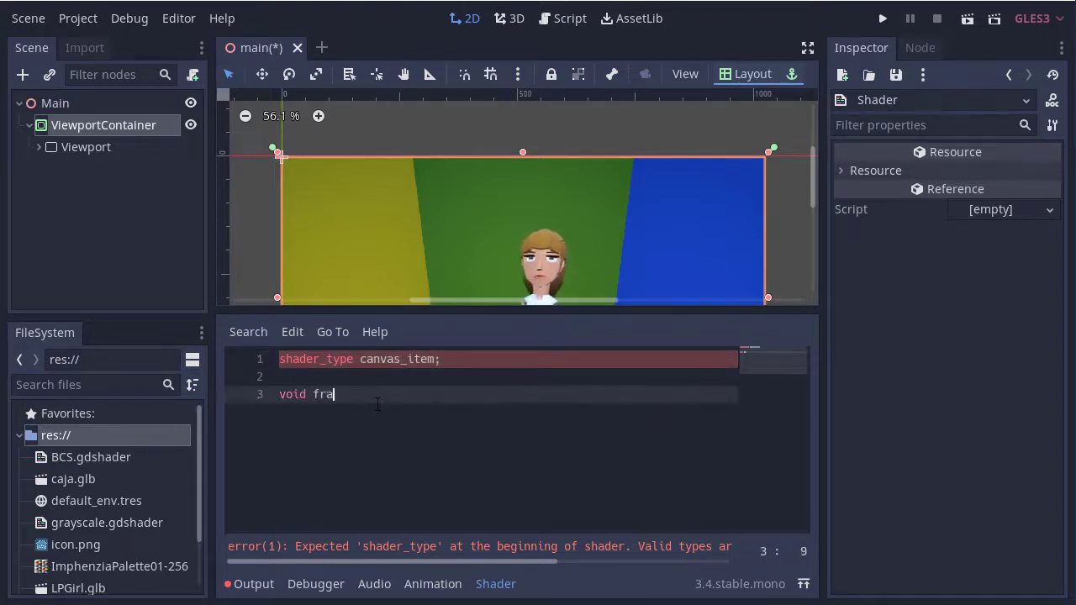
type("gment()")
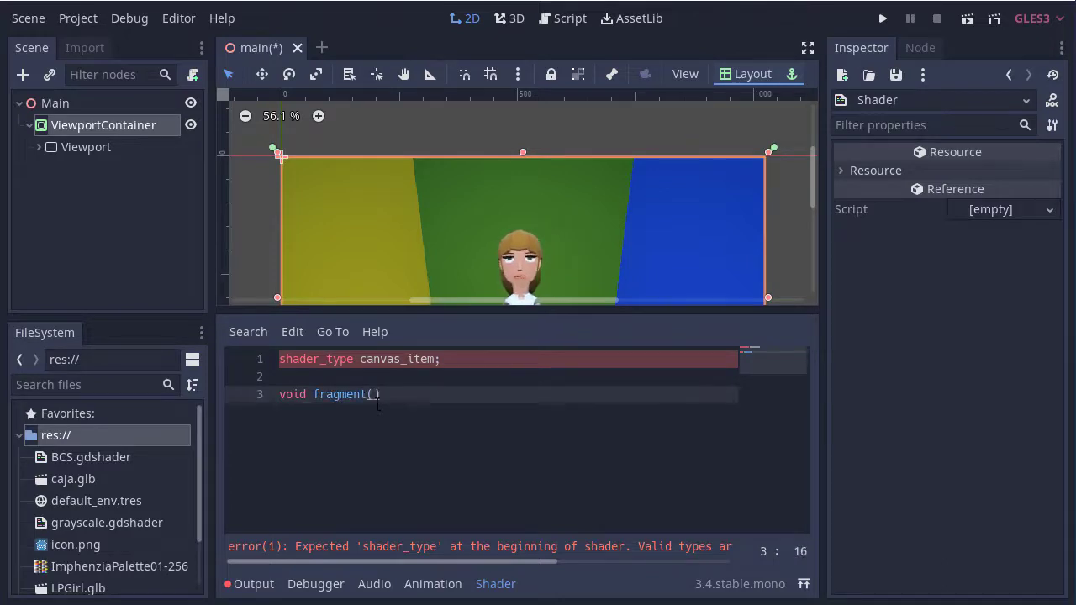
type("{")
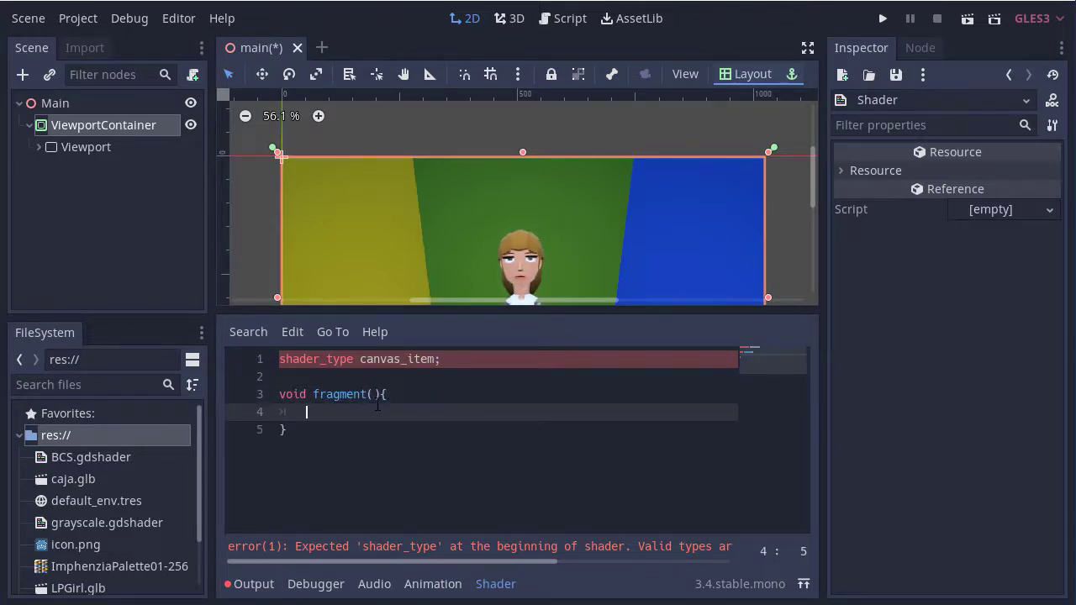
type("COLOR")
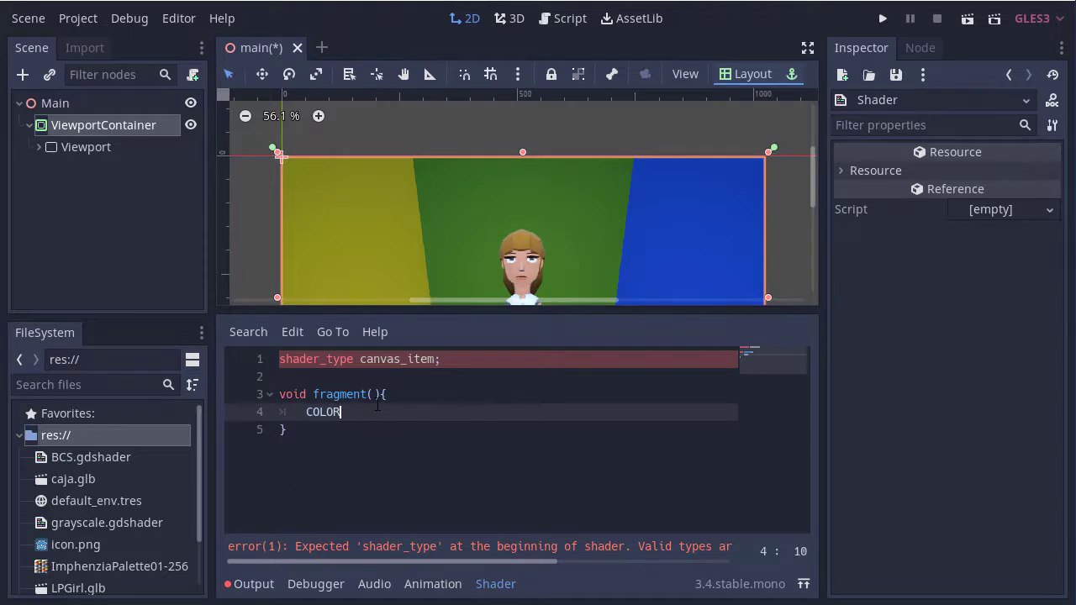
type("= texture(")
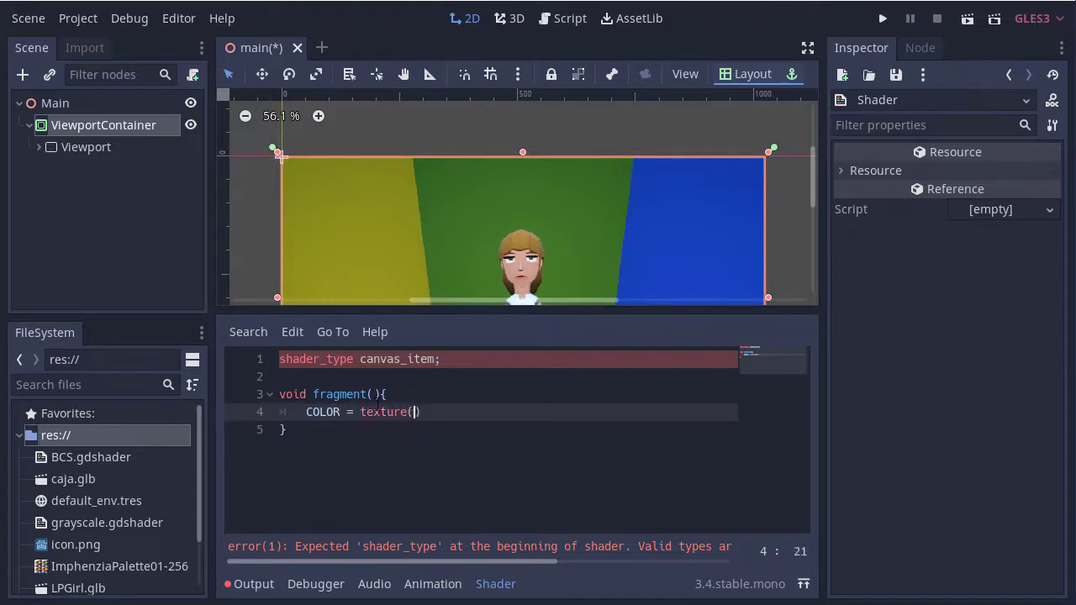
type("TEXTURE")
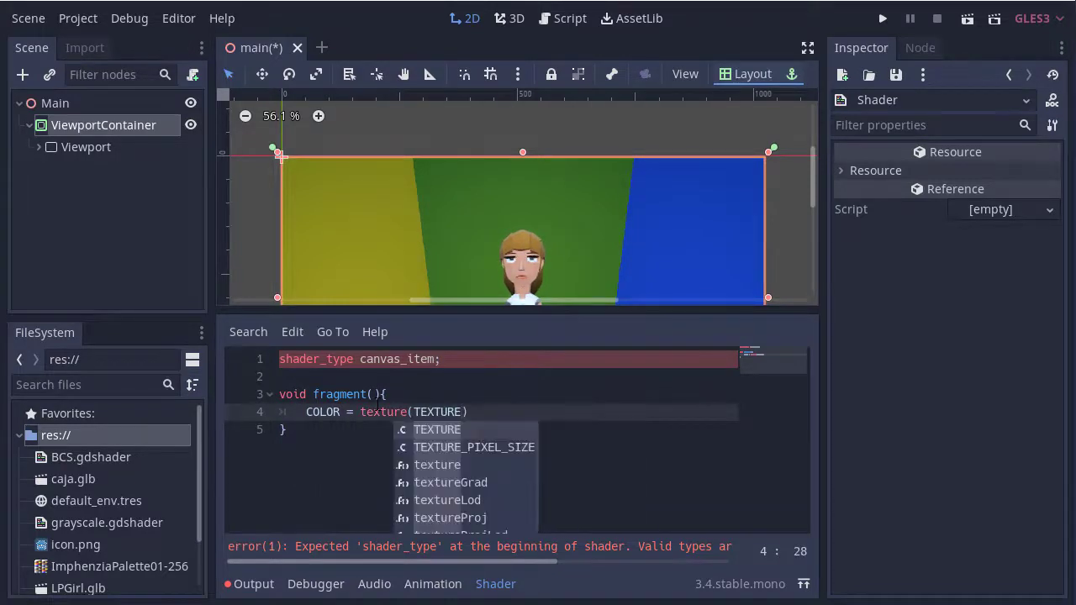
type(", UV)")
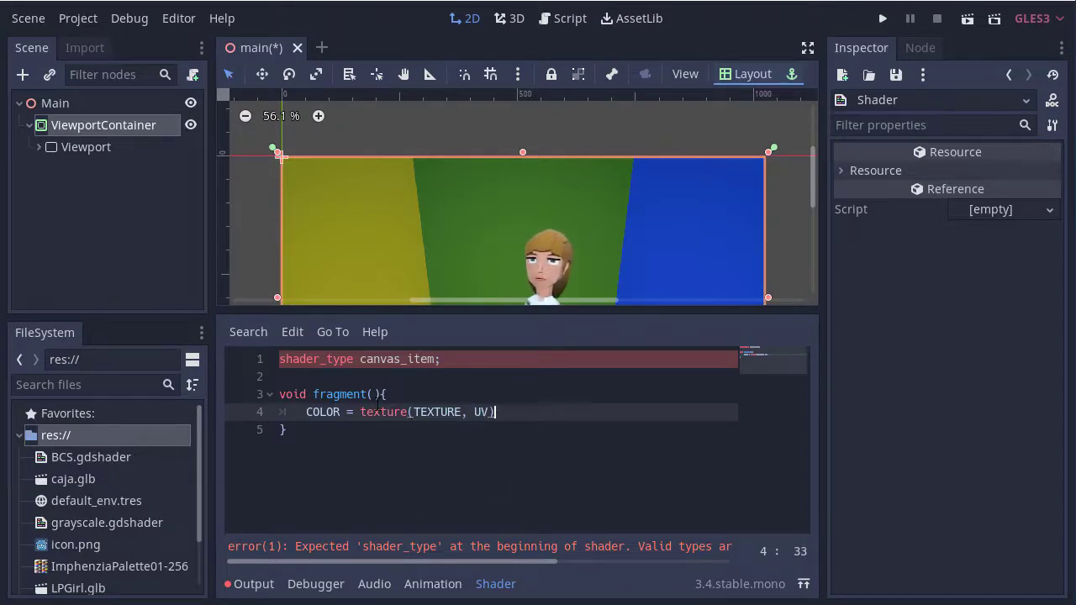
key("Enter")
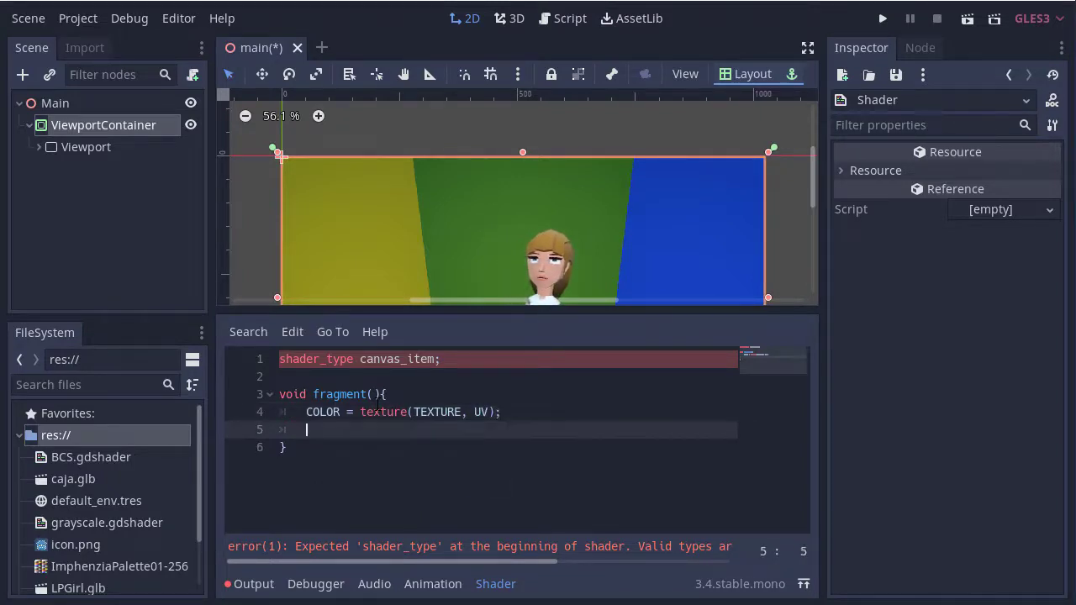
Add float bw = step(0.5, (COLOR.r + COLOR.g + COLOR.b) / 3.0) and assign it to COLOR.rgb.
type("float bw =")
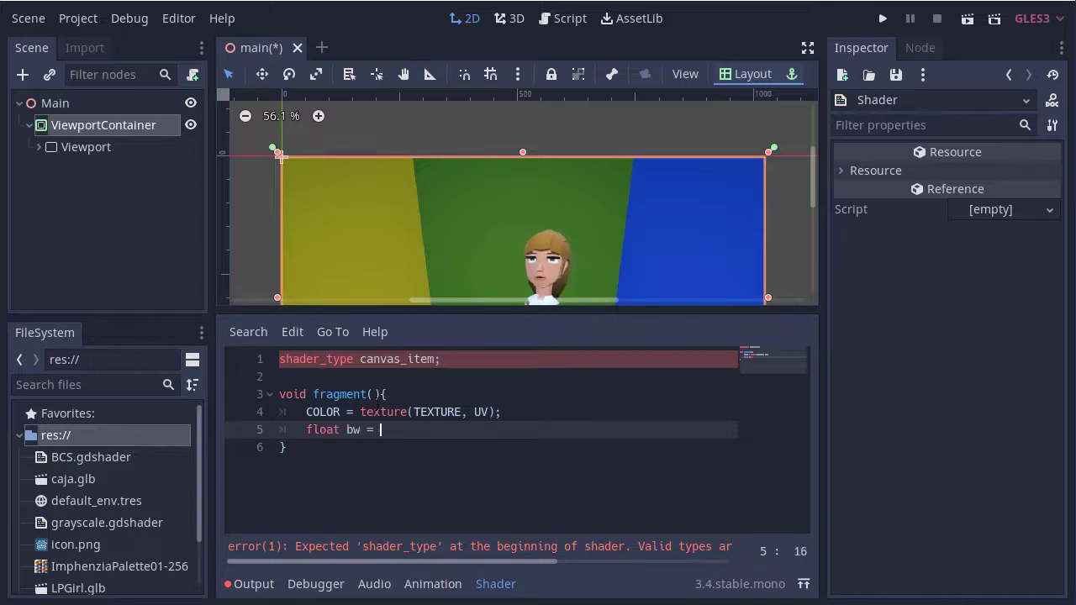
type("se")
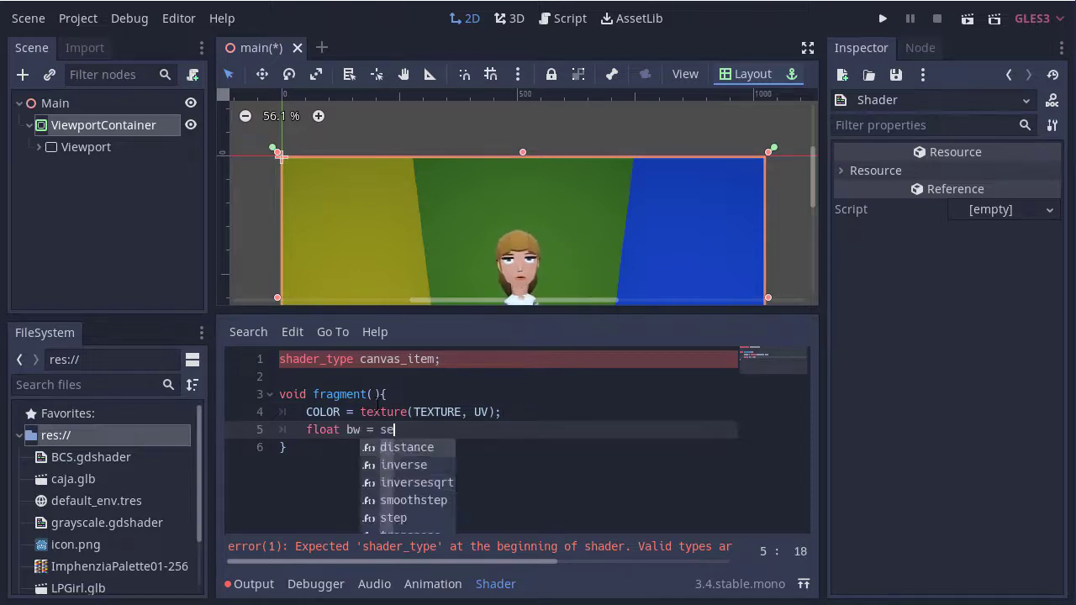
type("step(")
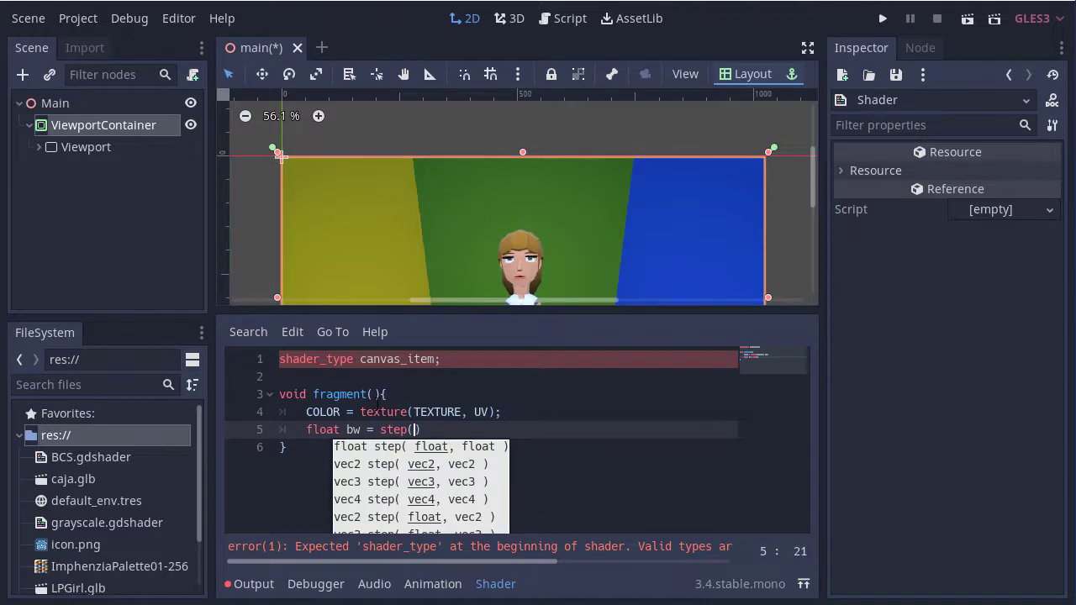
type("0.5, (COLOR")
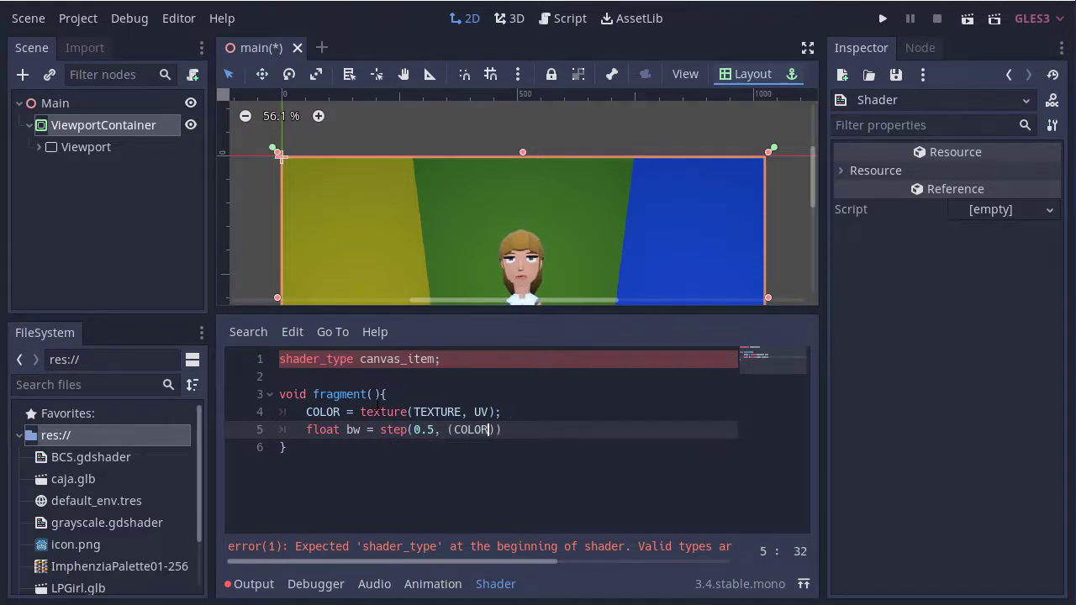
type(".r")
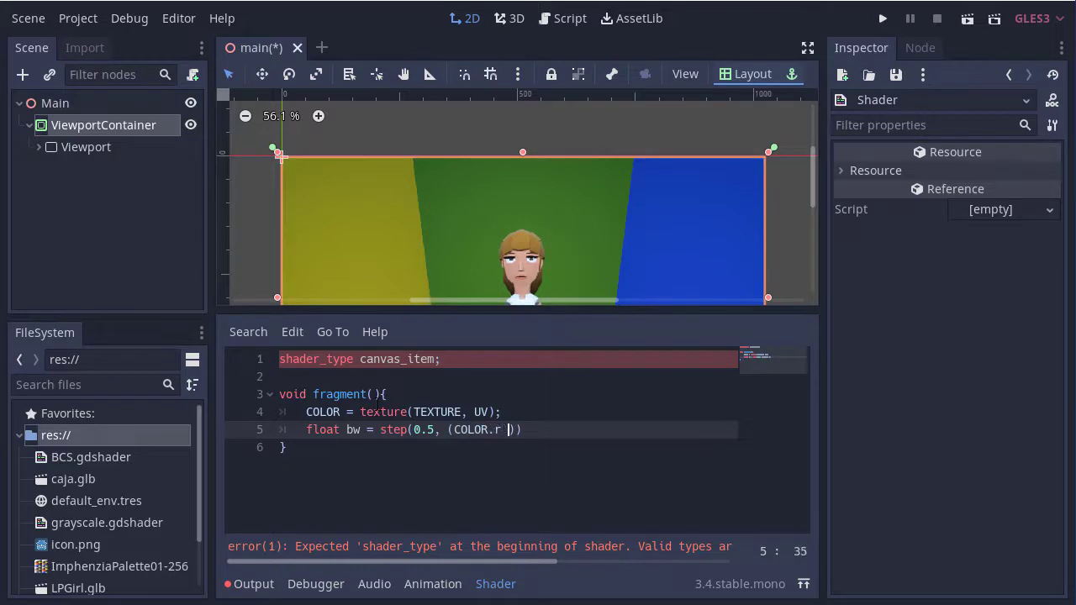
type("+ COLOR.g + COLOR.b")
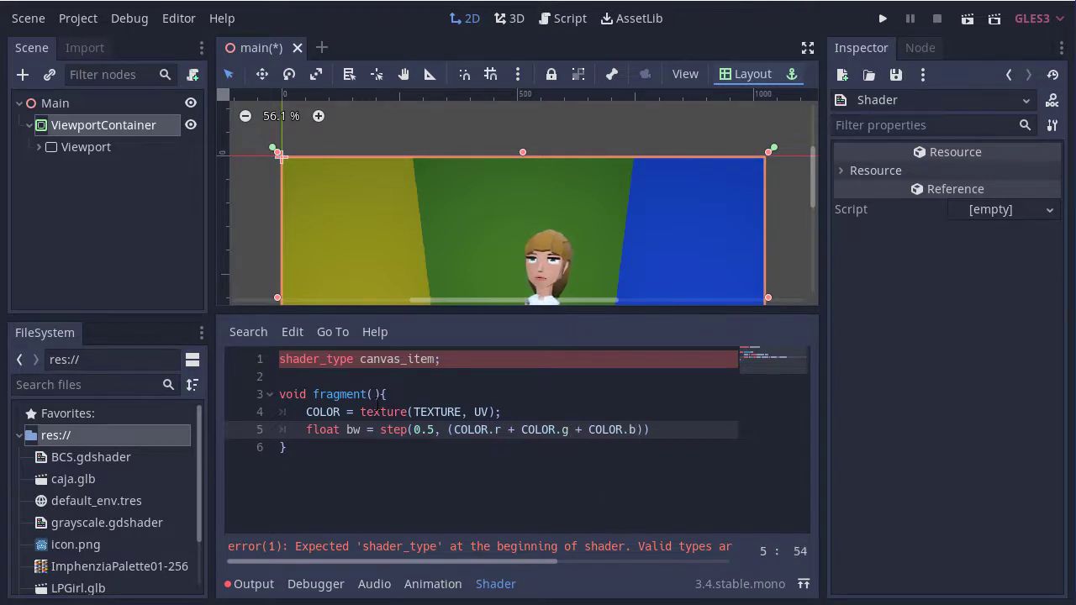
type("/ 3")
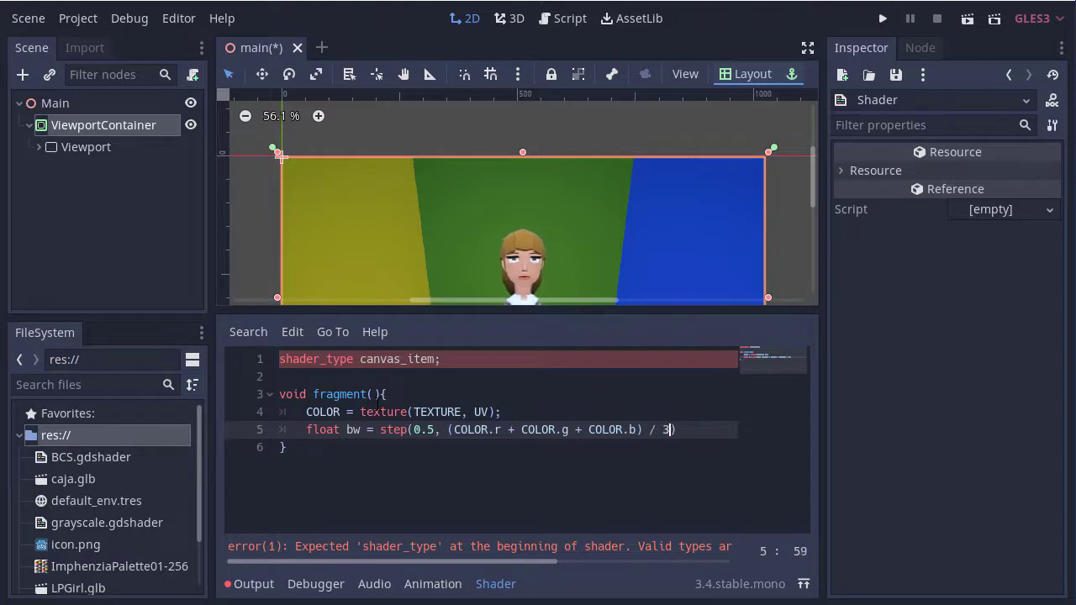
type(".0);")
type("C")
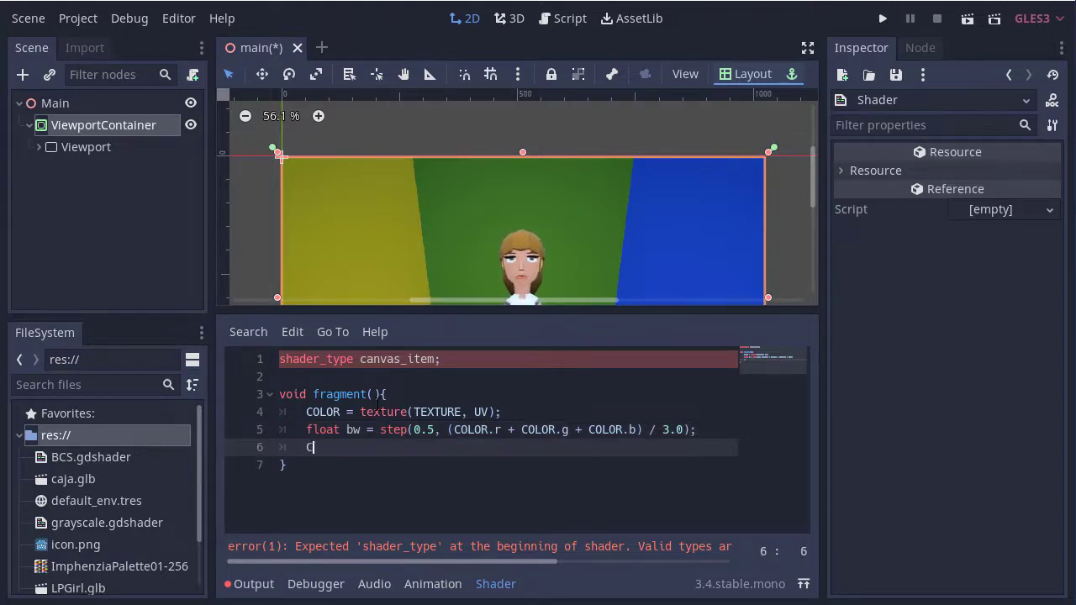
type("OLOR.rgb")
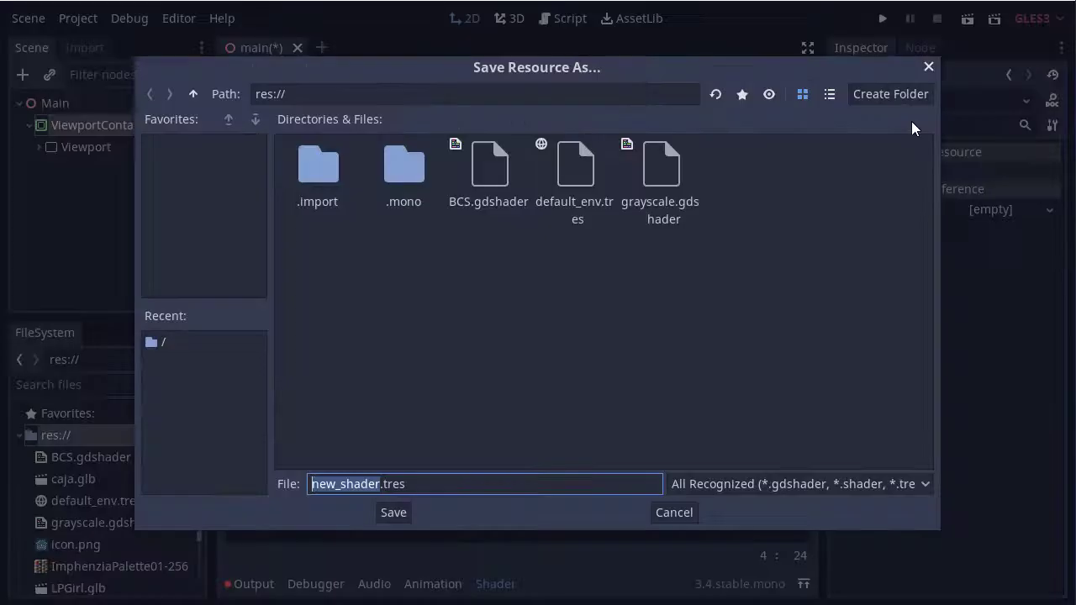
Save the shader as bw.gdshader in res://.
type("bw.tres")
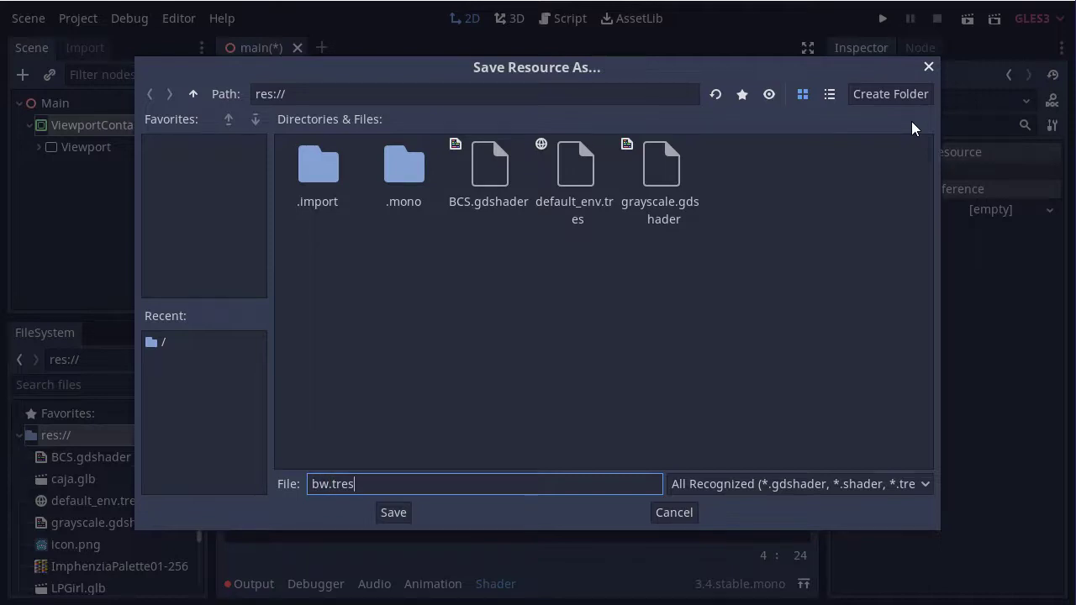
type("bw.gd")
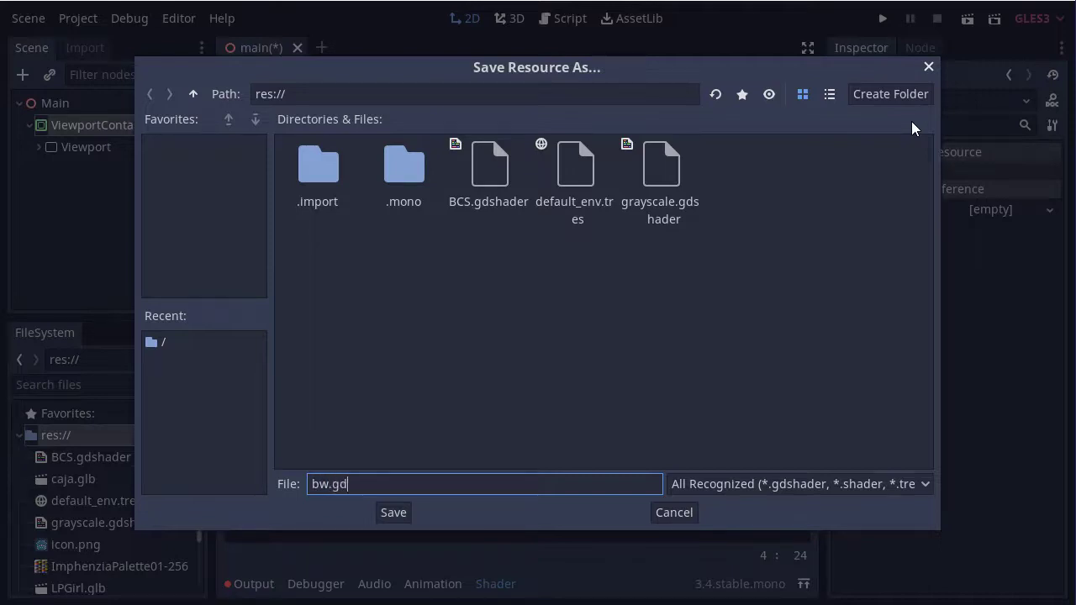
type("shader")
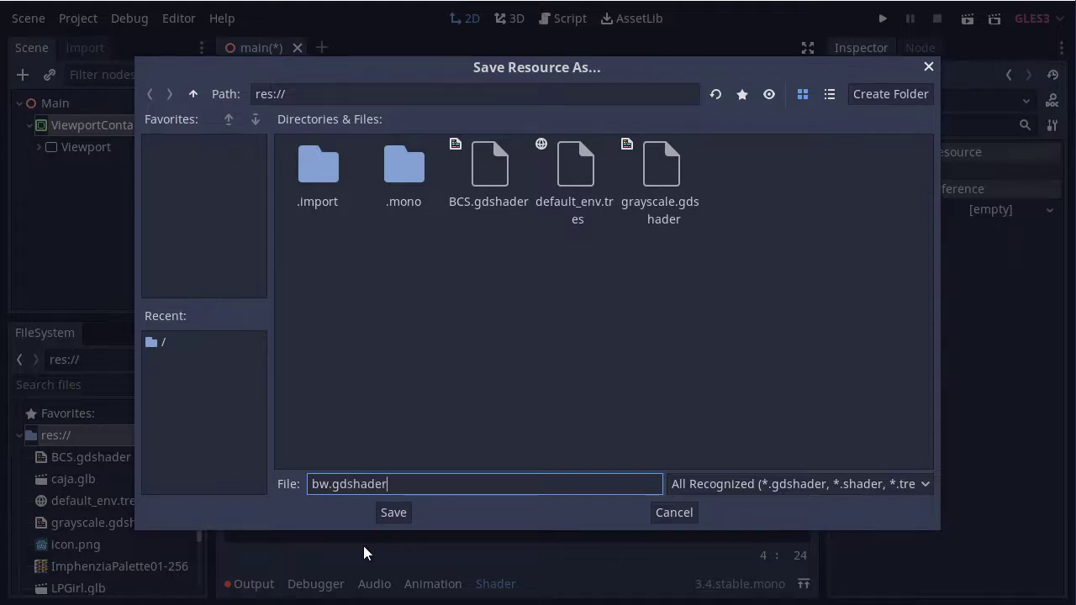
left_click(393, 513)
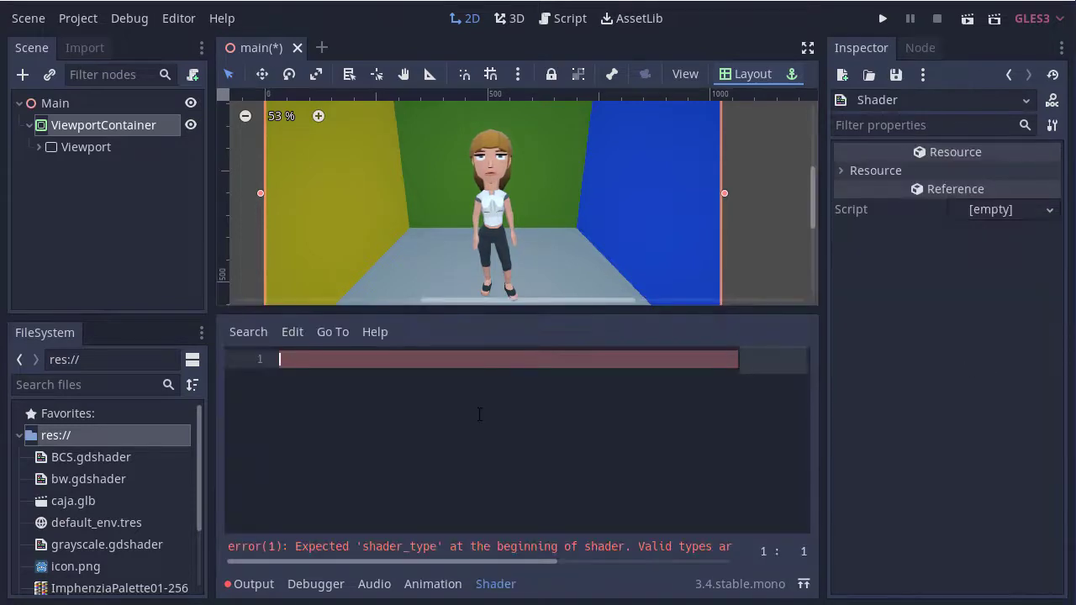
Declare shader_type canvas_item, fixing a typo, and start the fragment function.
type("shader_type c")
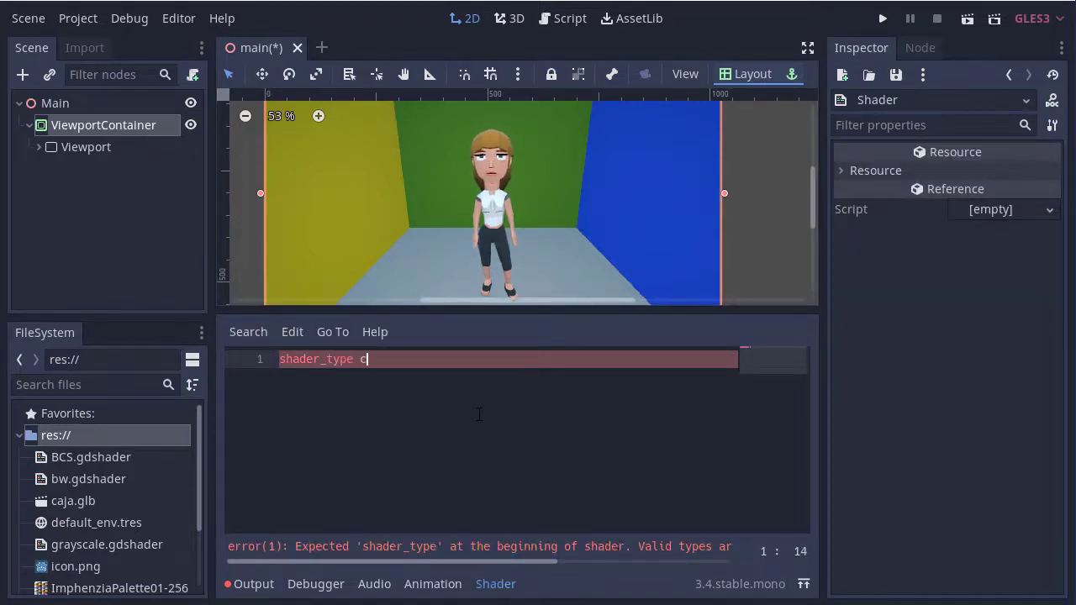
type("anvas_itme")
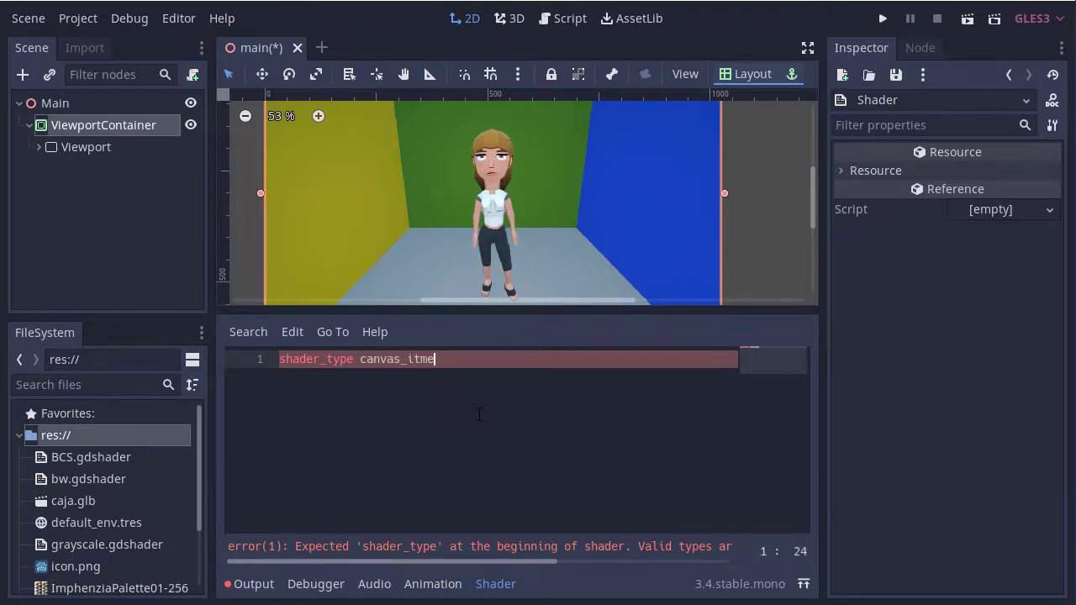
key("BackSpace")
type("em;")
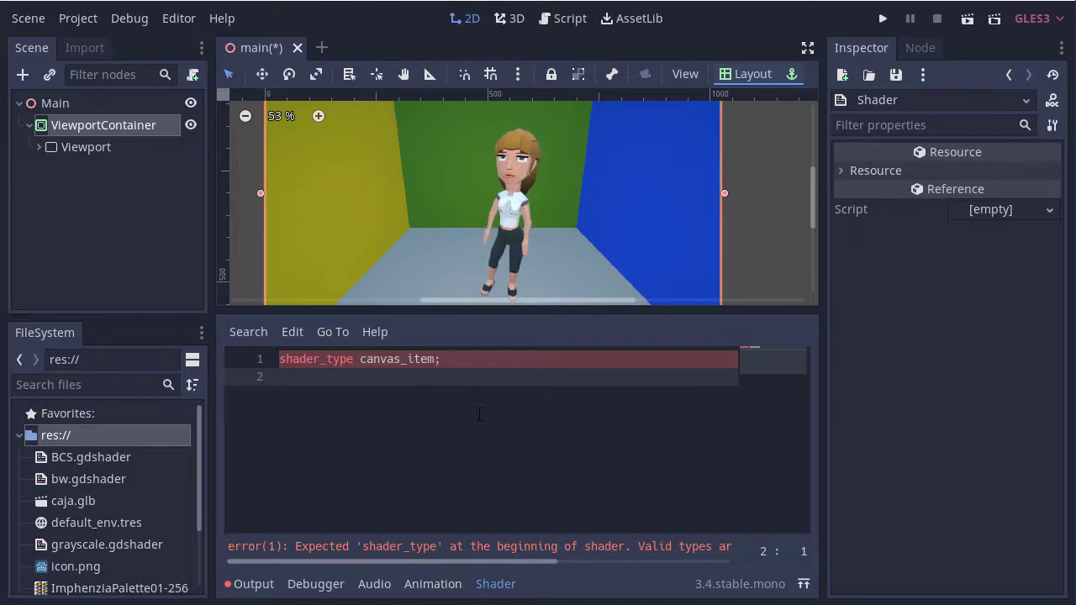
type("void fragment(){")
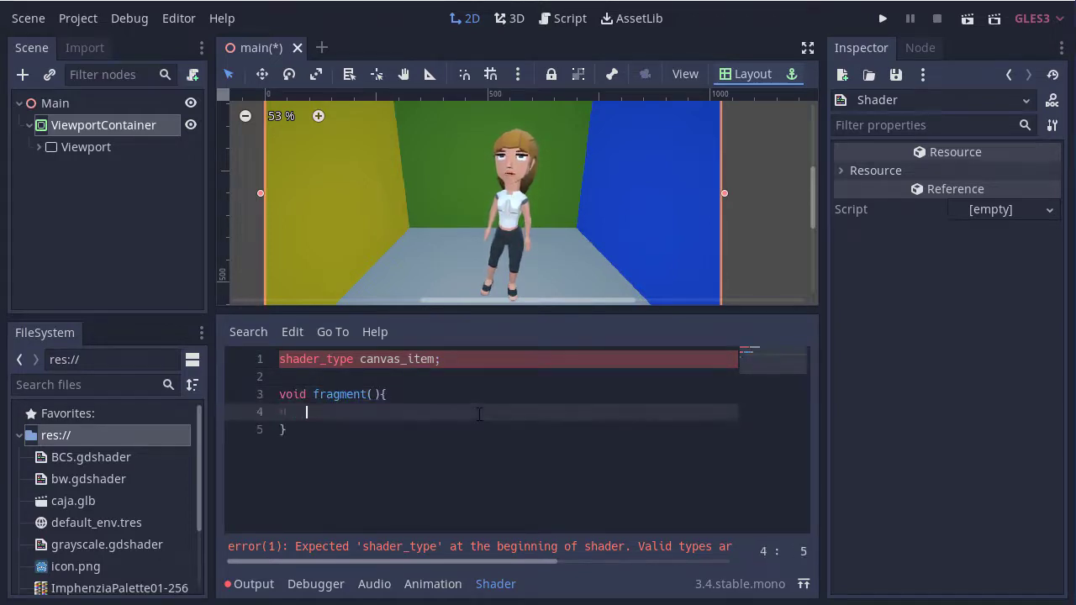
Sample vec3 color = texture(TEXTURE, UV).rgb inside fragment.
type("vec")
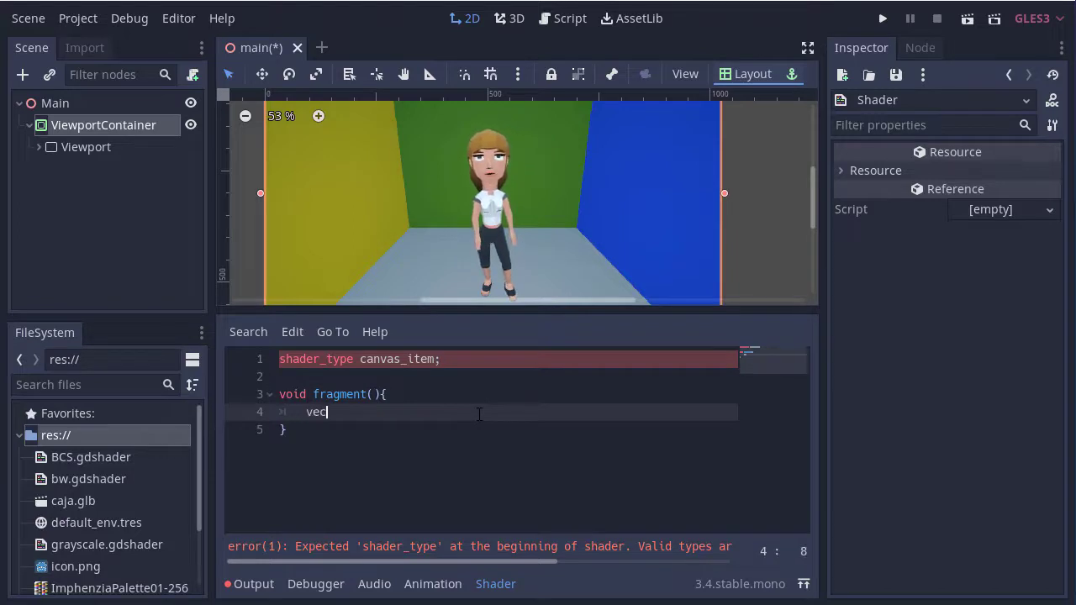
type("3")
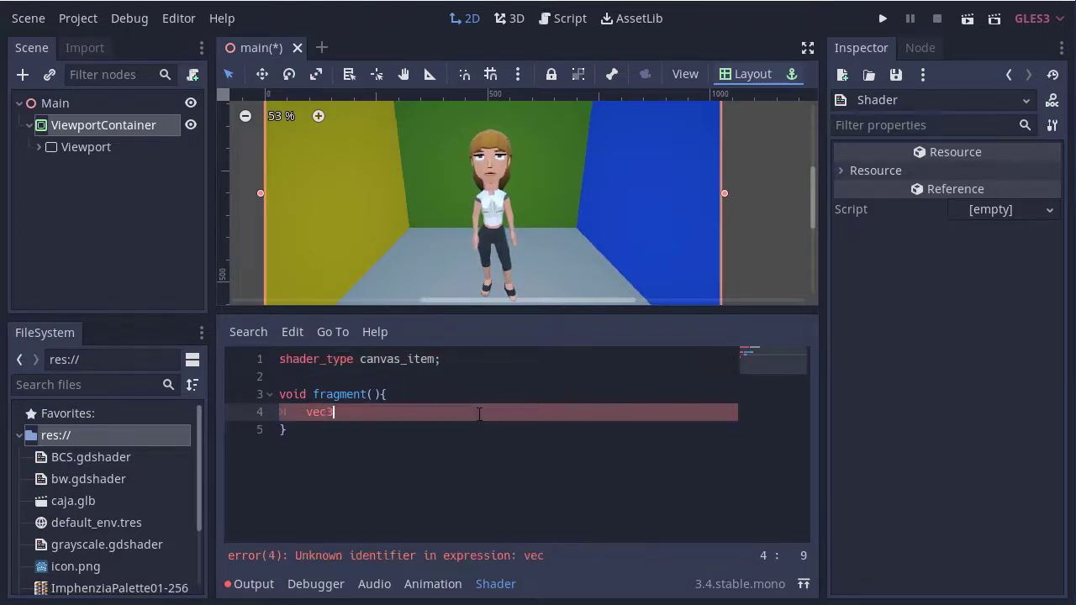
type("3")
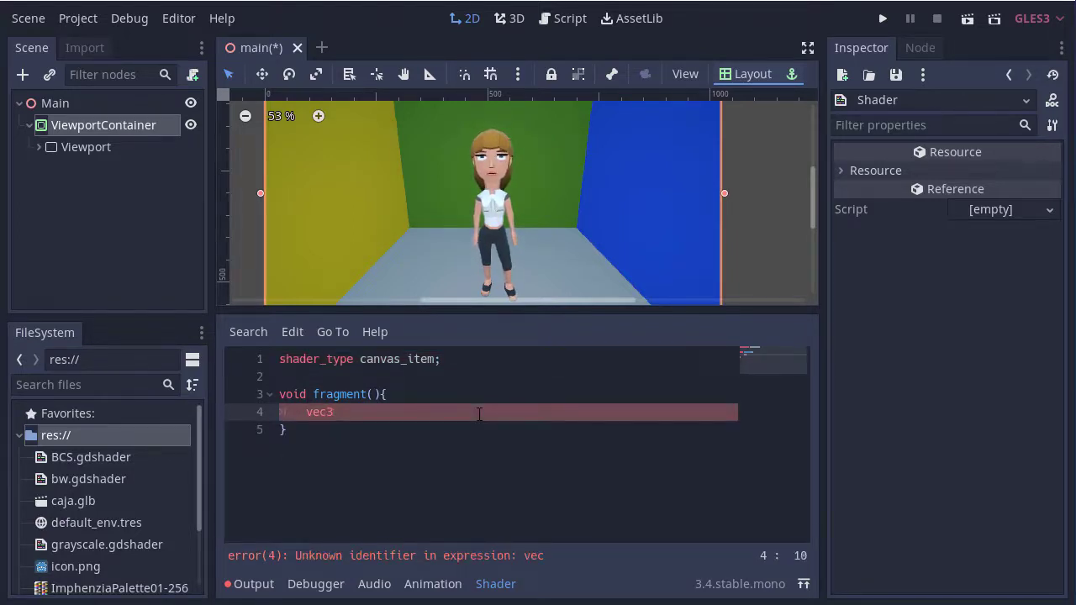
type("color =")
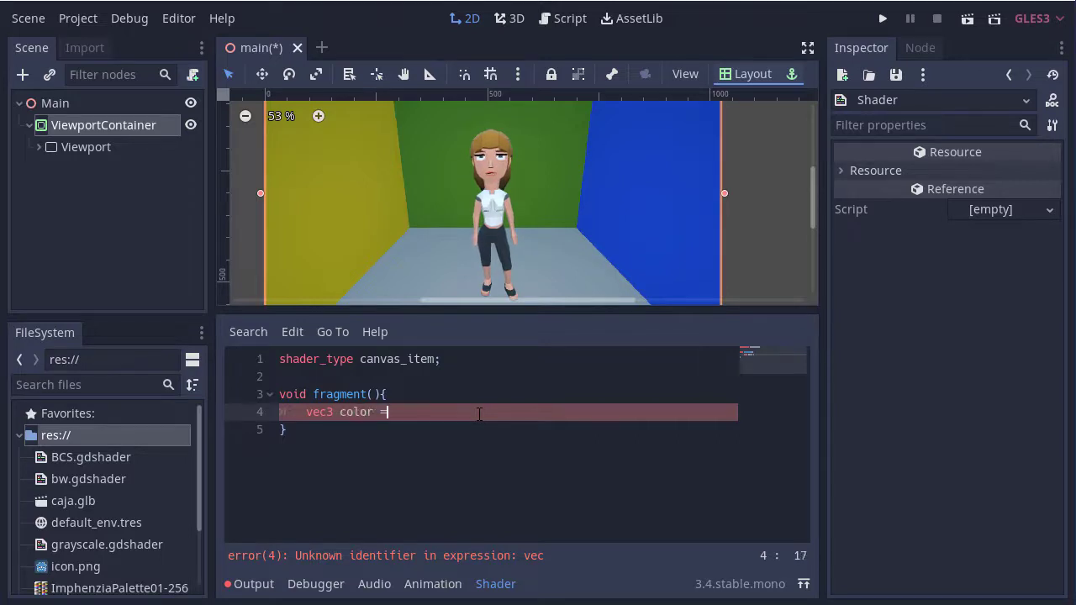
type("texture()")
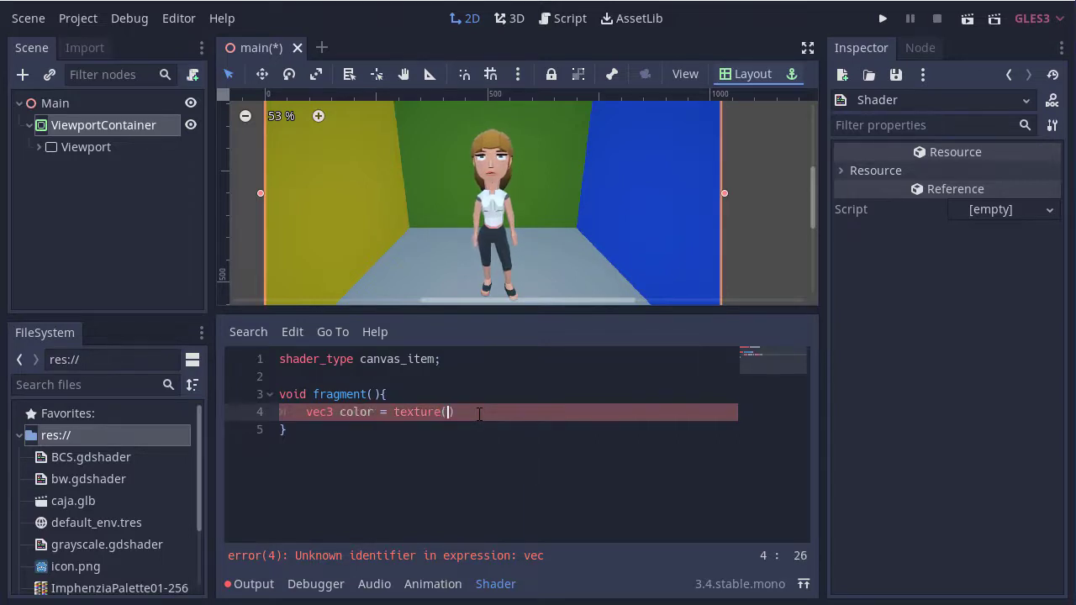
type("TEXT")
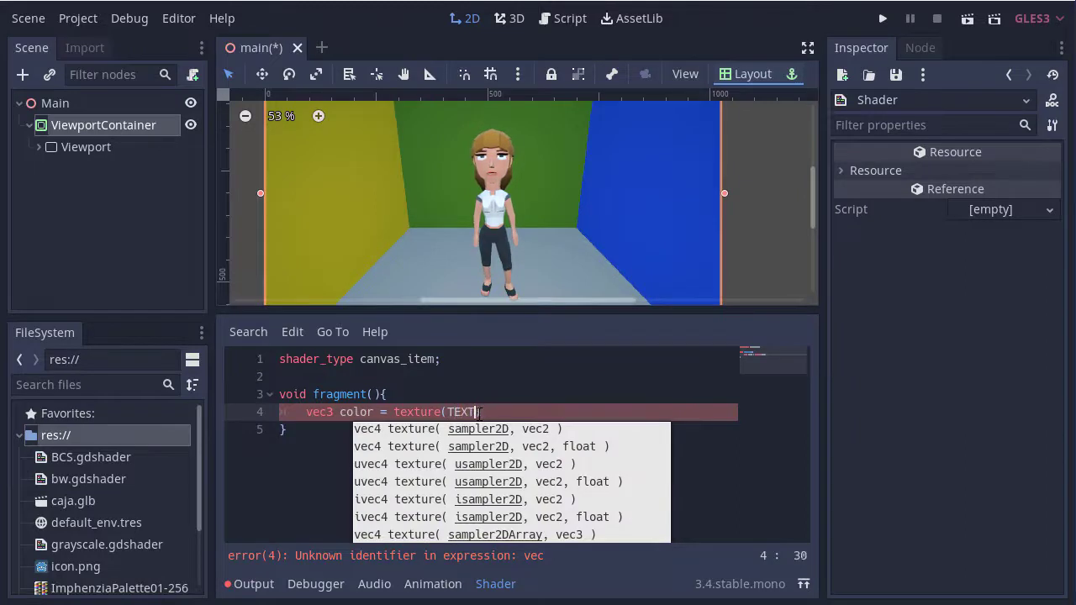
type("RUE")
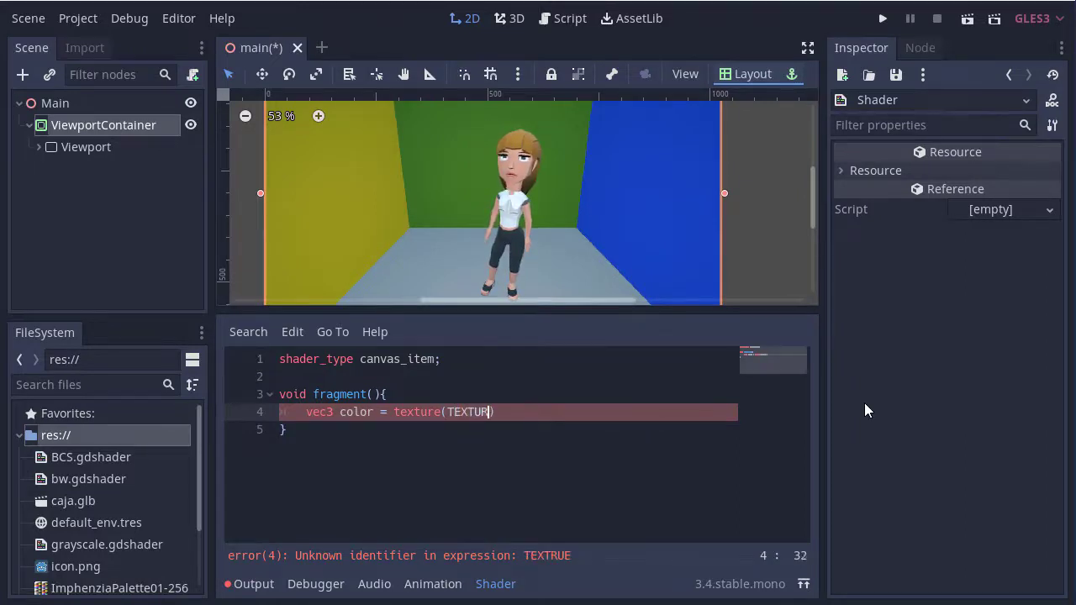
type("E, UV")
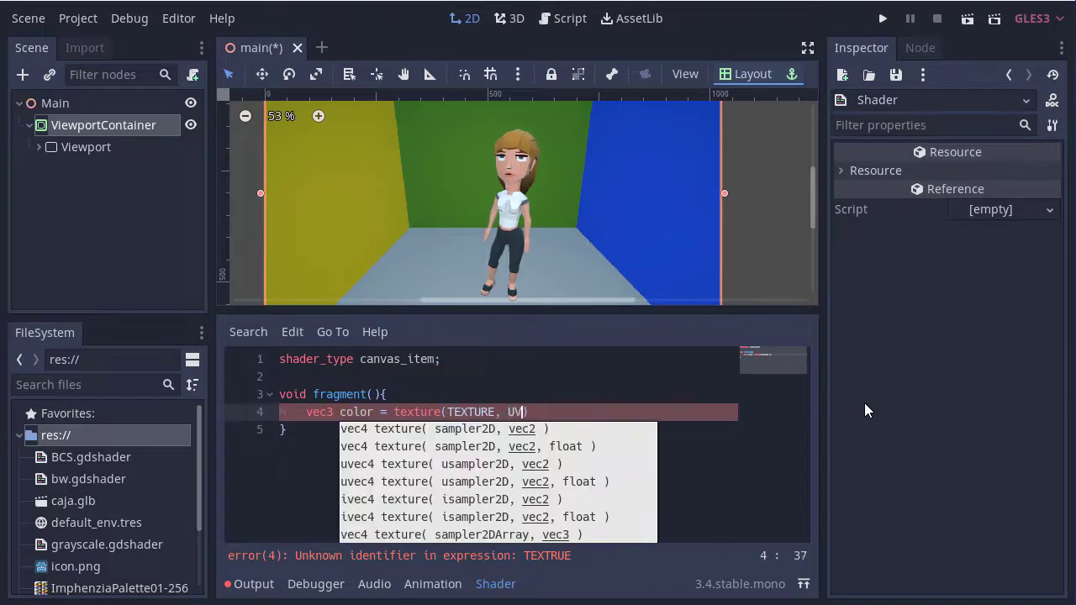
type(").")
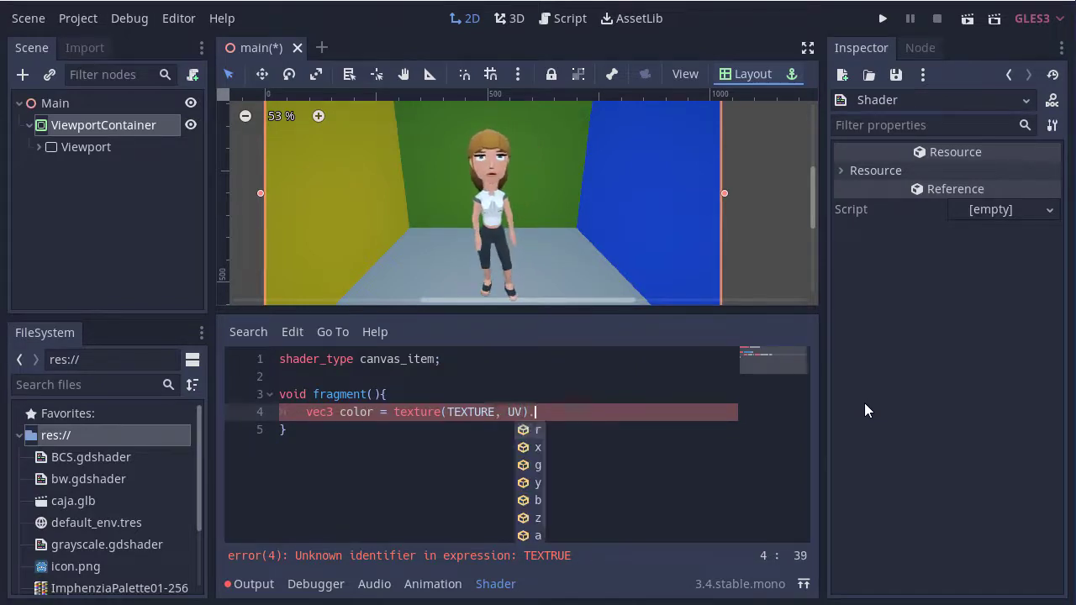
type("rgb;")
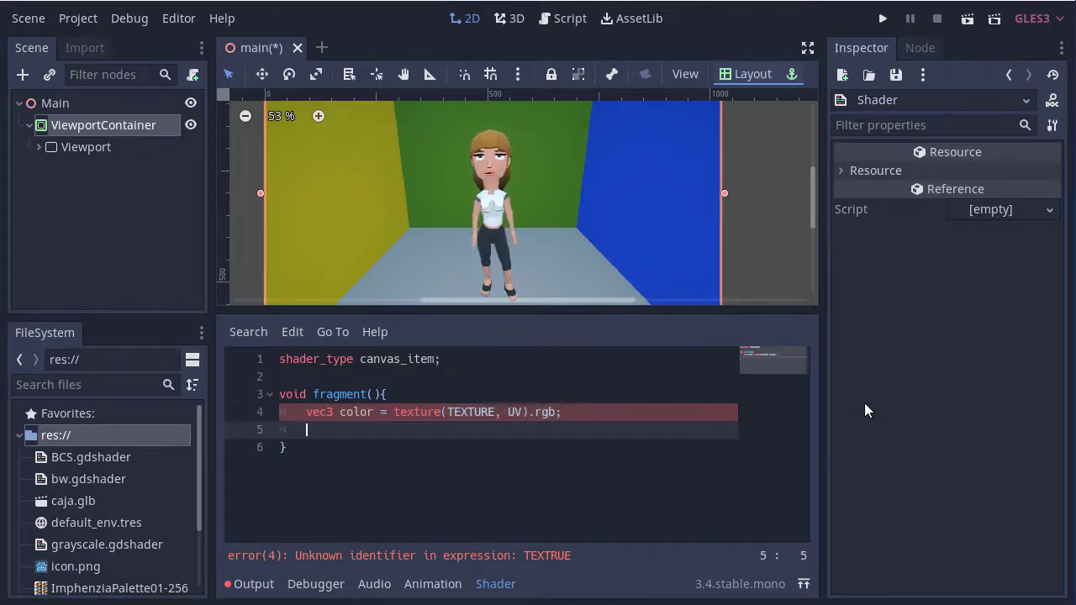
Output the inverted colour with COLOR.rgb = vec3(1.0) - color.rgb.
type("COLOR.rgb = vec3(1.0) -")
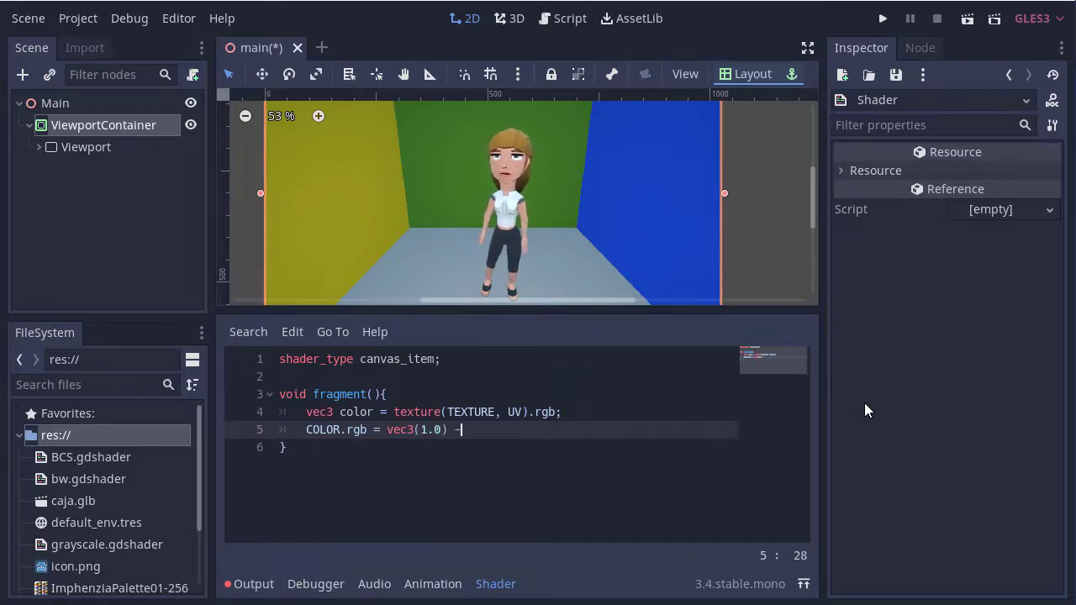
type("color.rg")
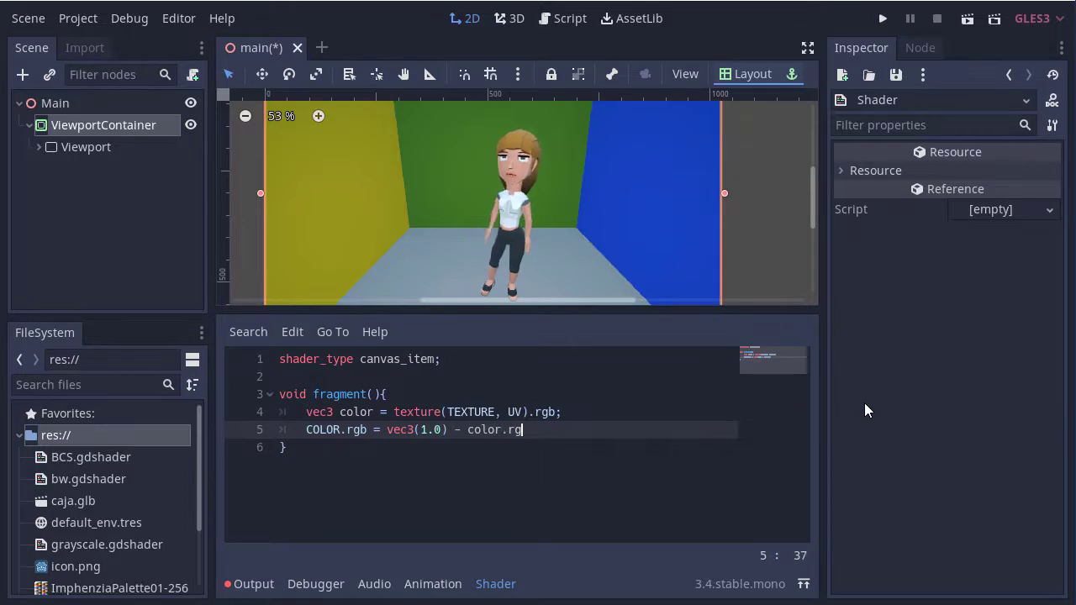
type("b;")
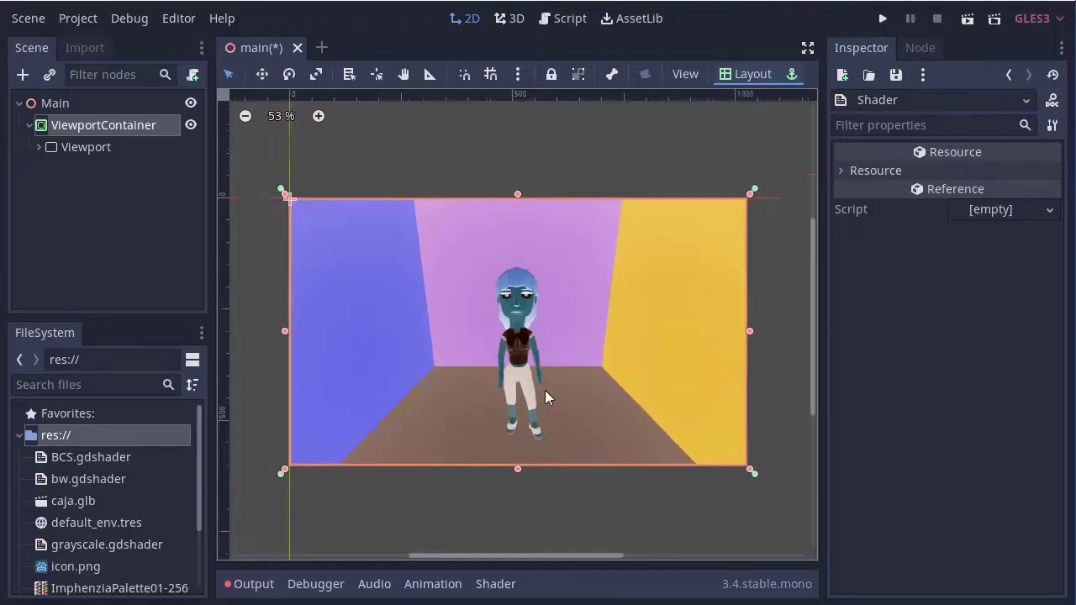
Zoom out in the 2D viewport to view the scene rendered with inverted colours.
scroll("down", 3)
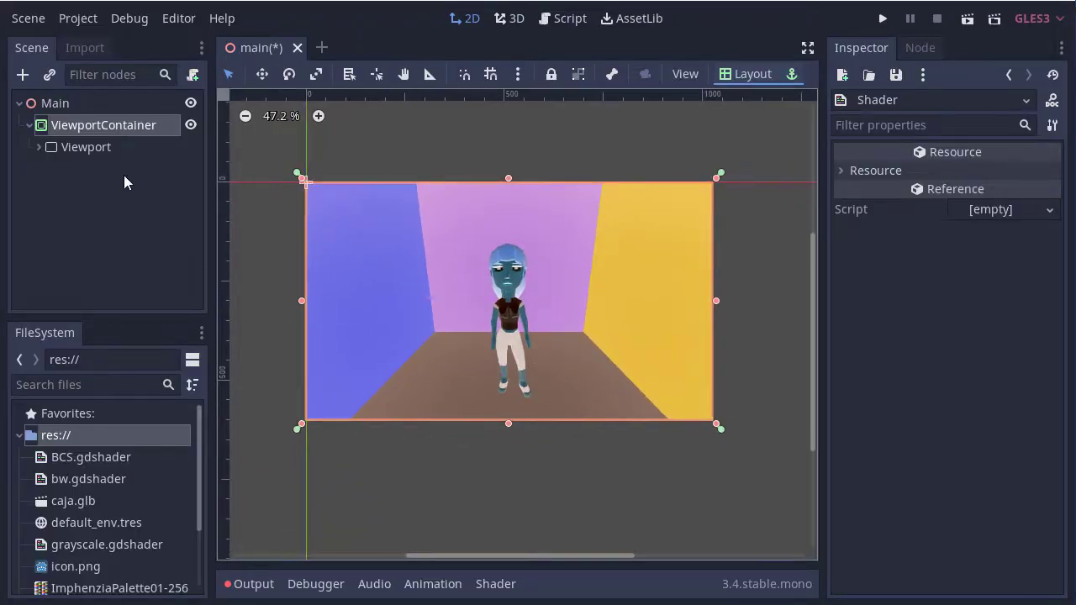
Save the ViewportContainer's inversion shader under the new file name inverse.gd.
left_click(105, 124)
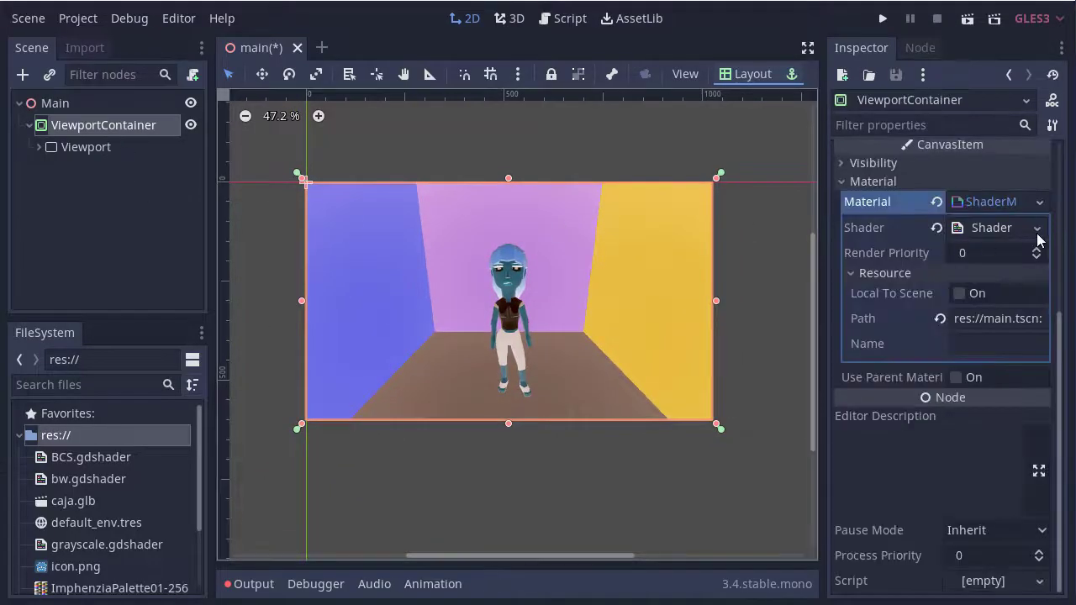
left_click(991, 227)
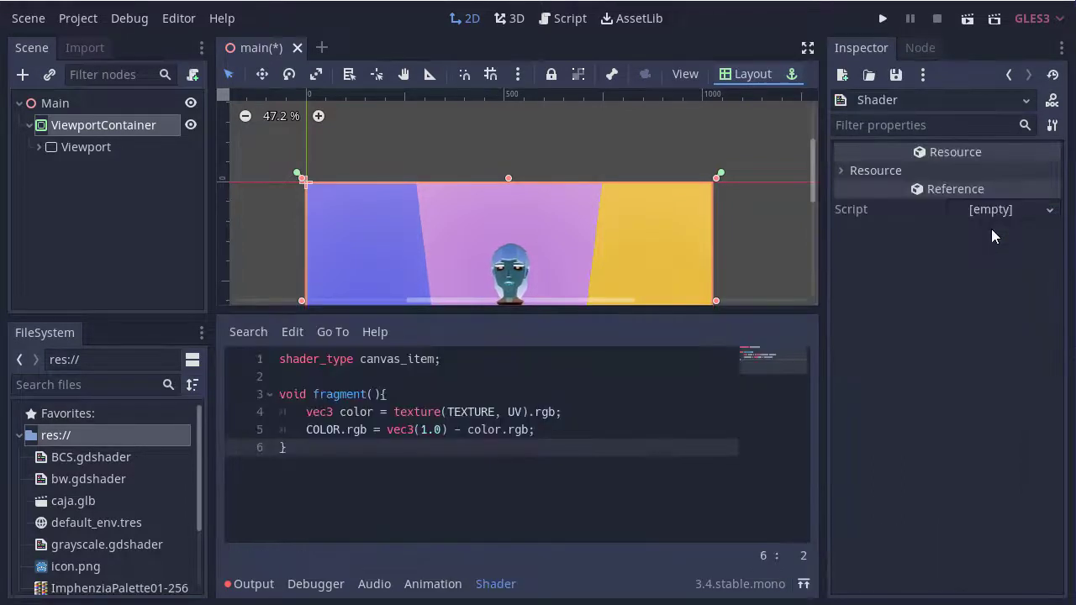
left_click(894, 74)
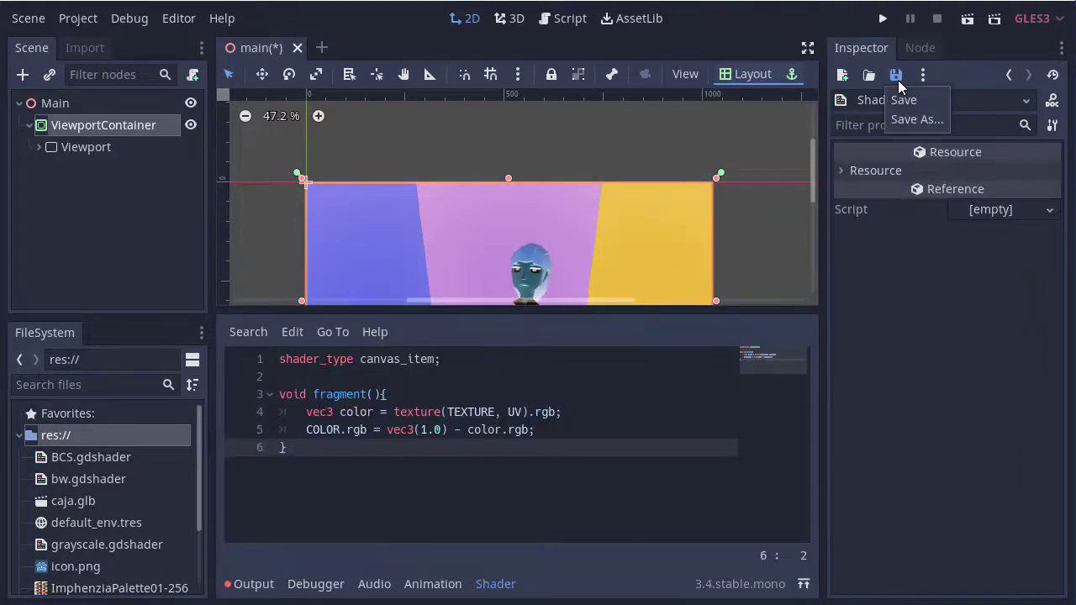
left_click(916, 118)
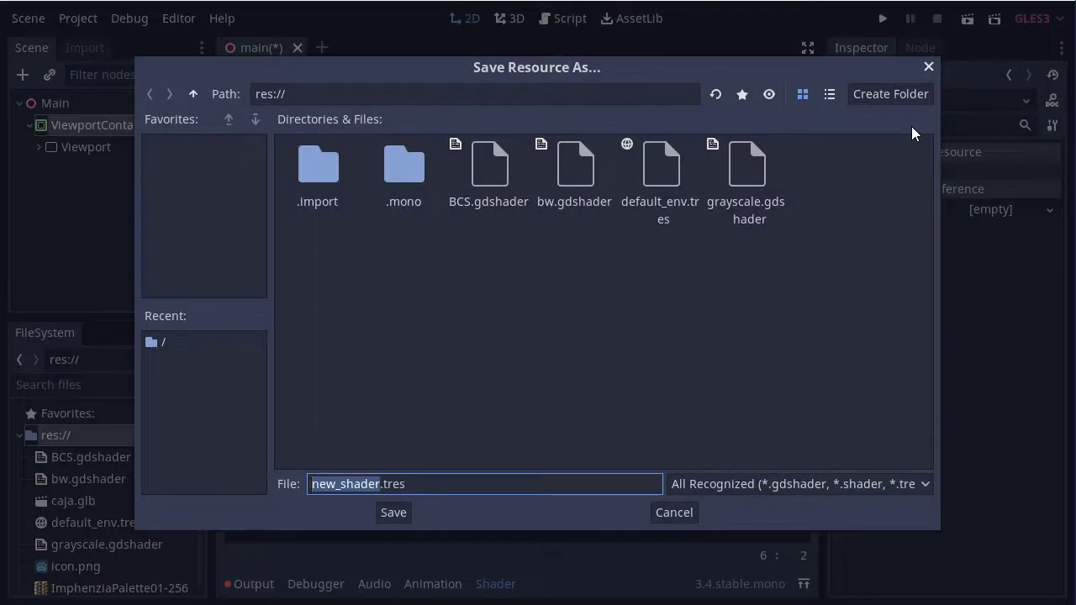
type("inverse")
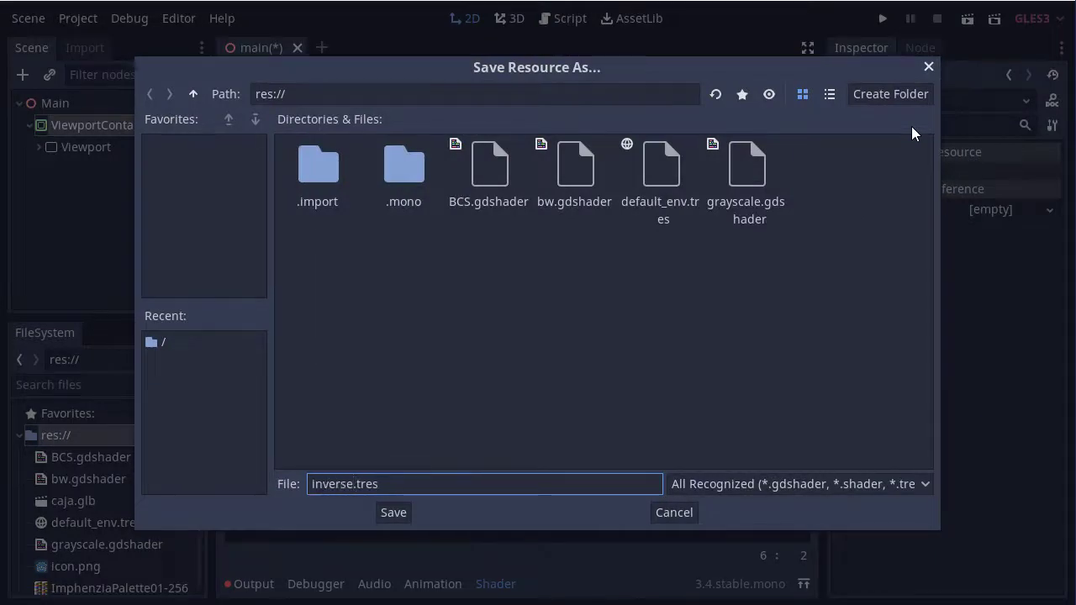
type("inverse.gd")
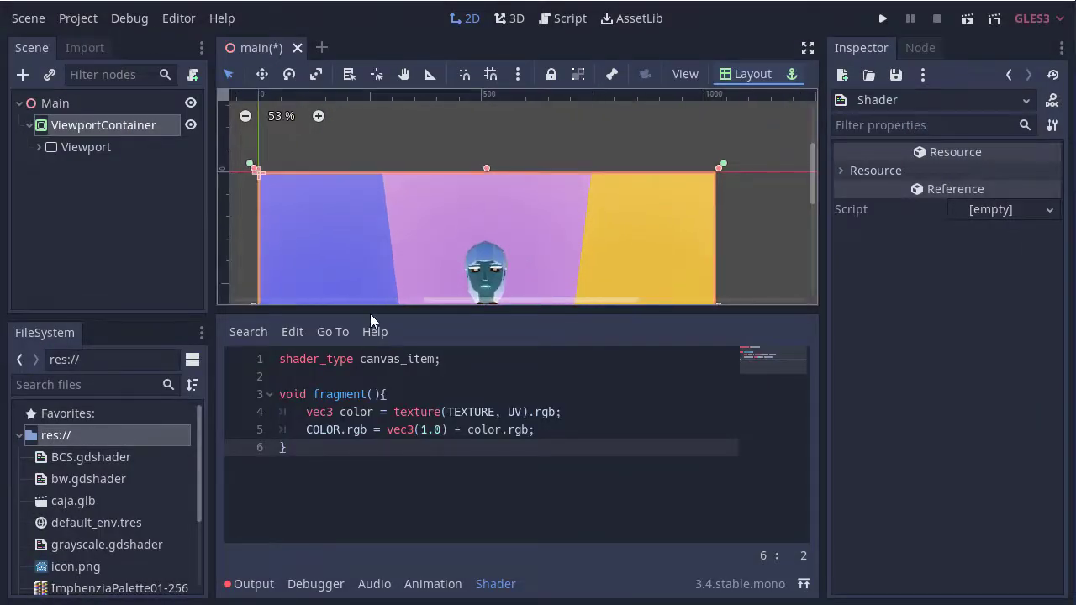
Give the ViewportContainer a new empty shader and open it, restoring normal colours.
left_click(104, 125)
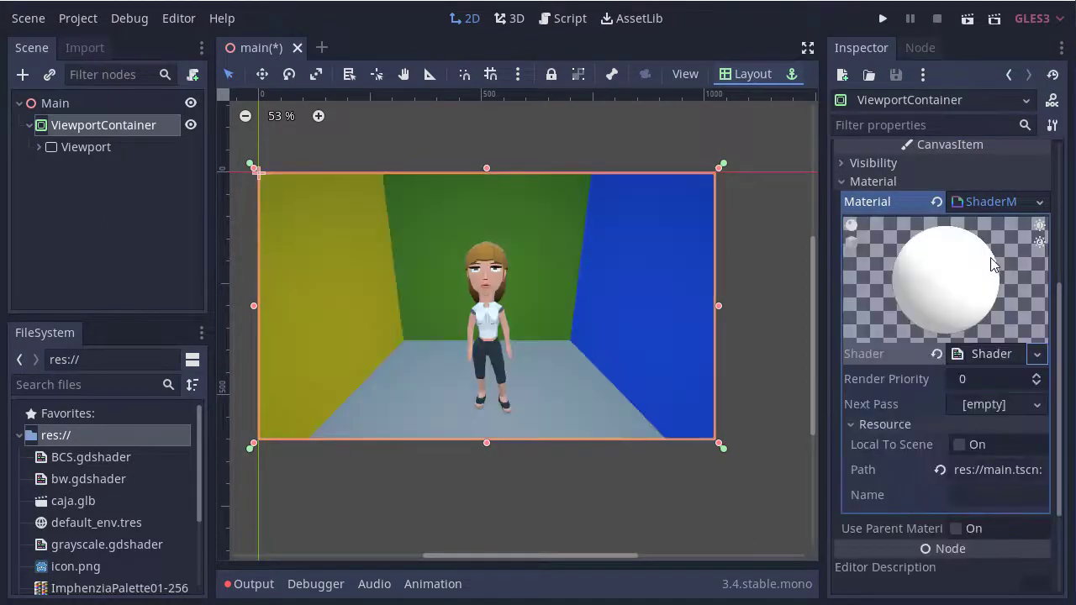
left_click(990, 353)
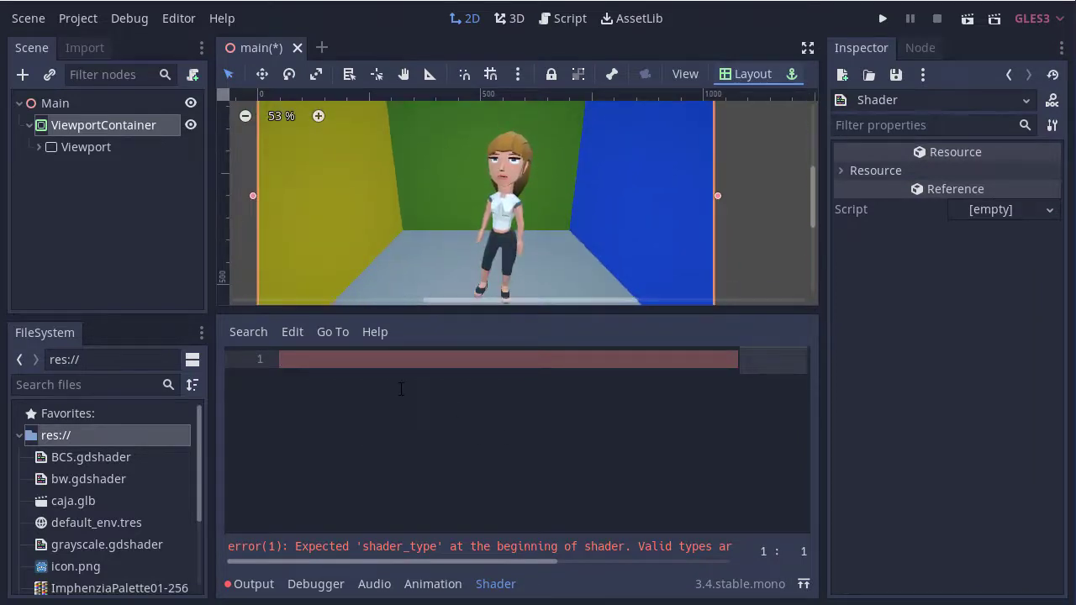
Declare shader_type canvas_item, a uniform float dist = 0.7, and the fragment function.
type("shader_type")
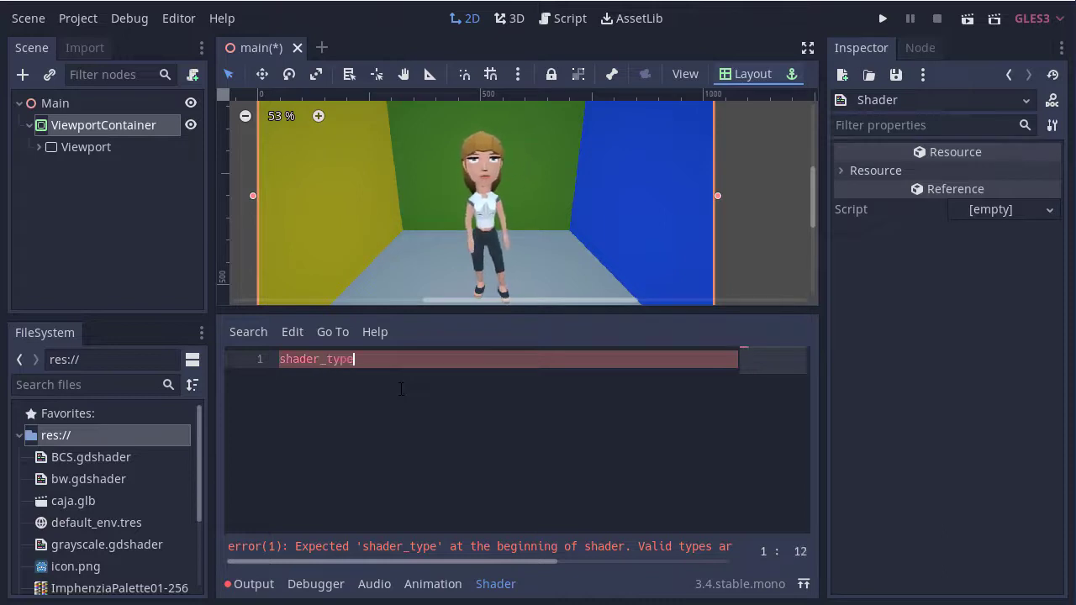
type("canvas_item;")
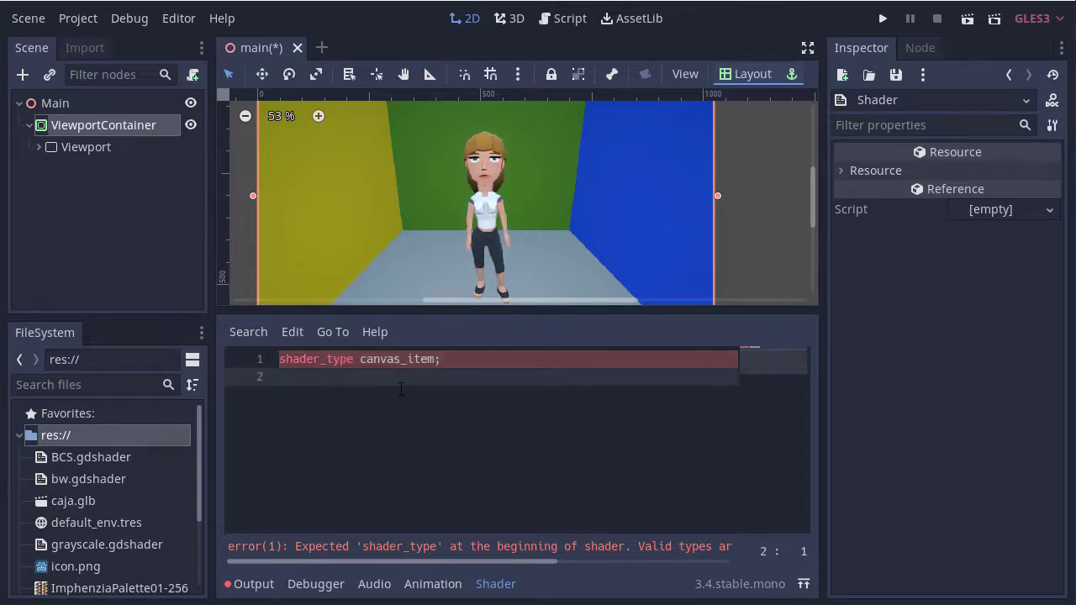
type("uniform")
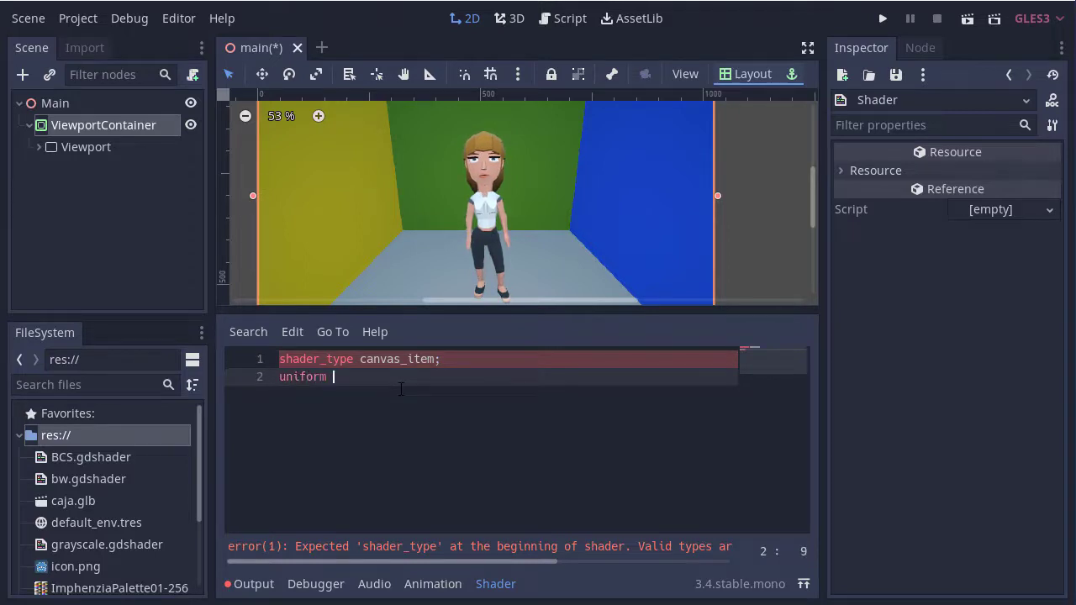
type("float dist =")
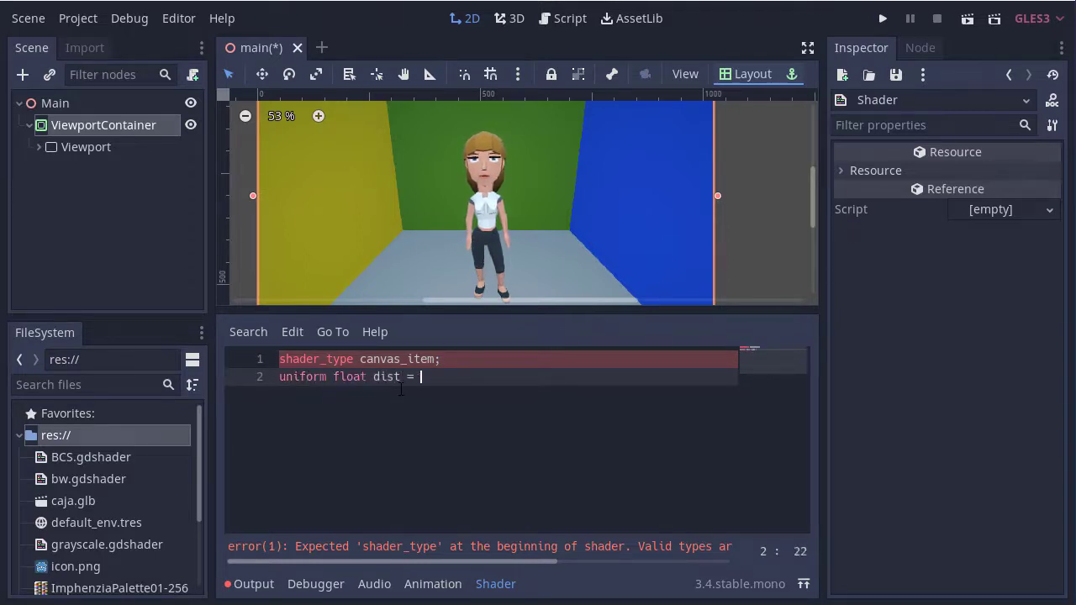
type("0.7;")
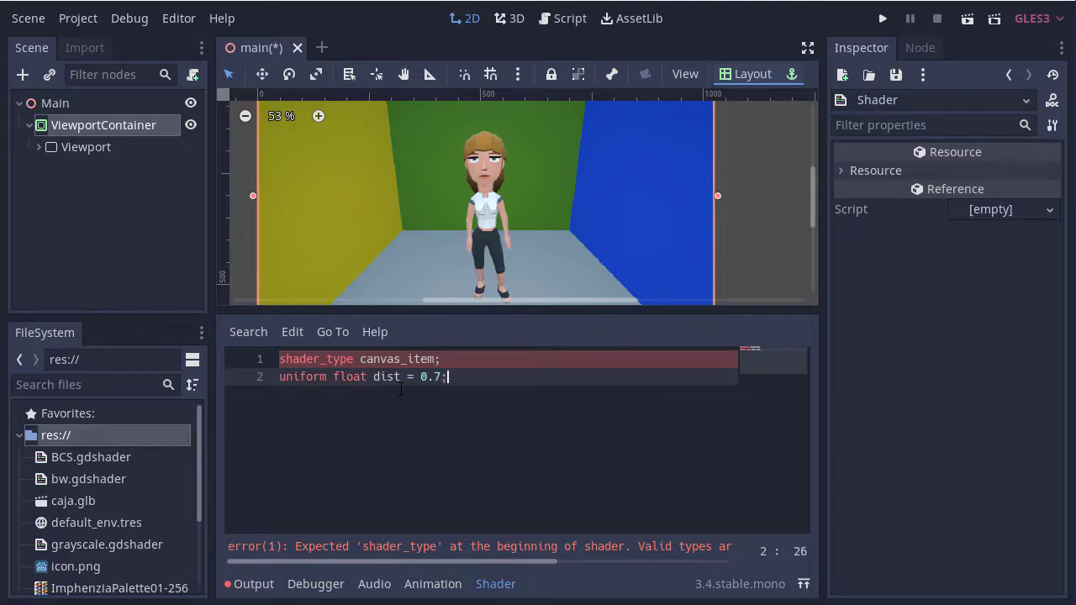
type("v")
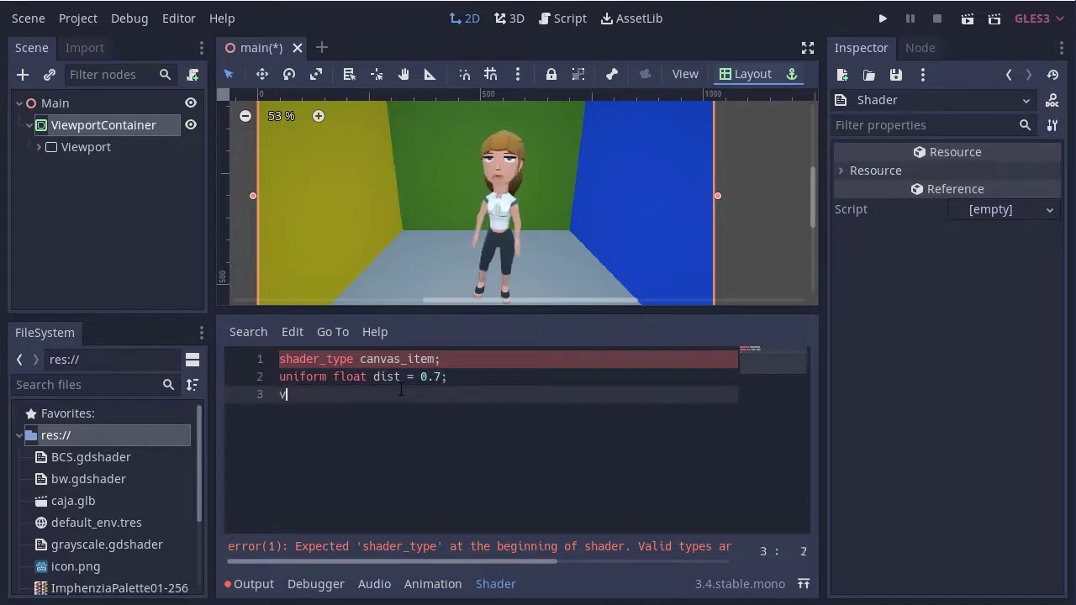
type("oid fragment(){")
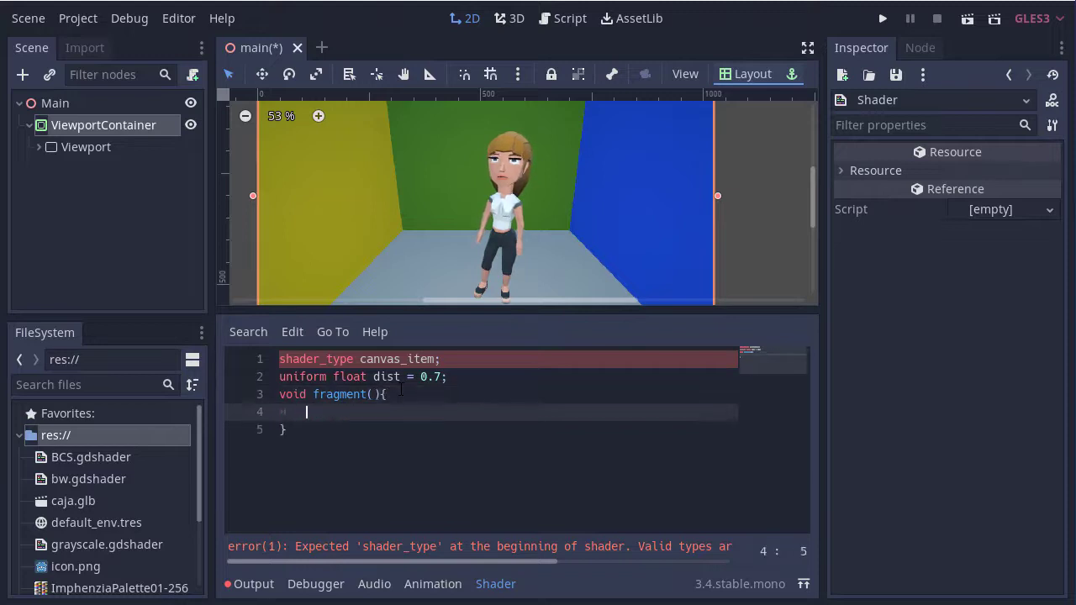
Sample the current colour from texture(TEXTURE, UV).
type("vec4")
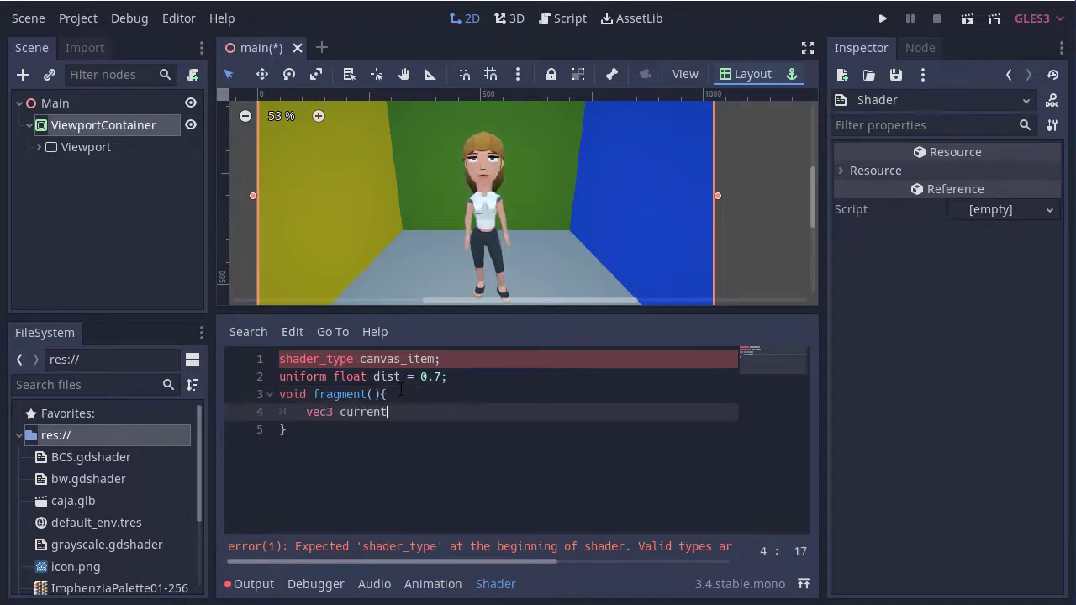
type("Color=")
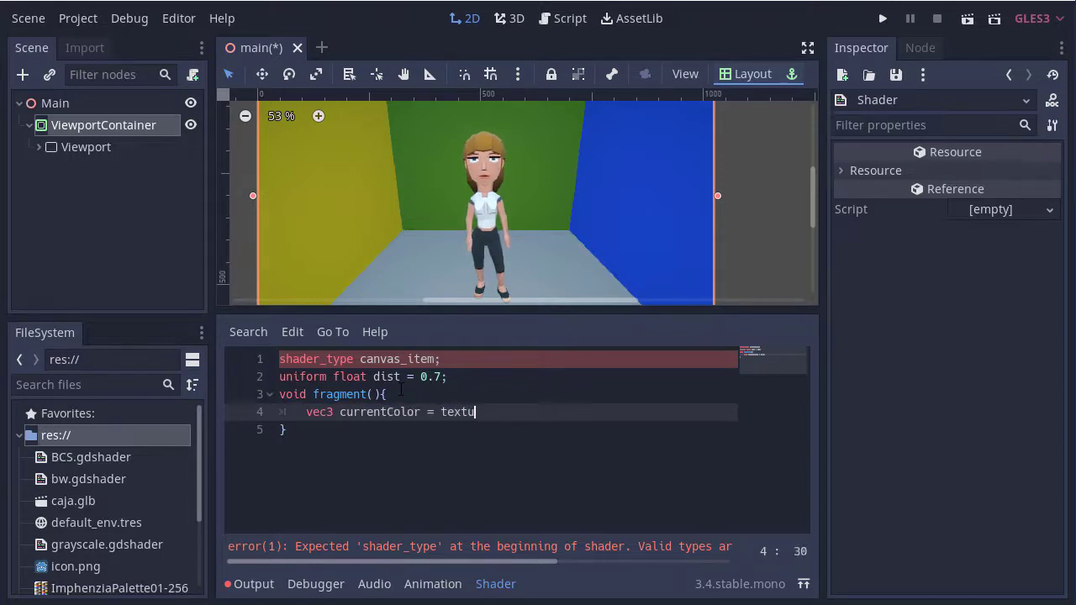
type("re(TEXTURE, UV")
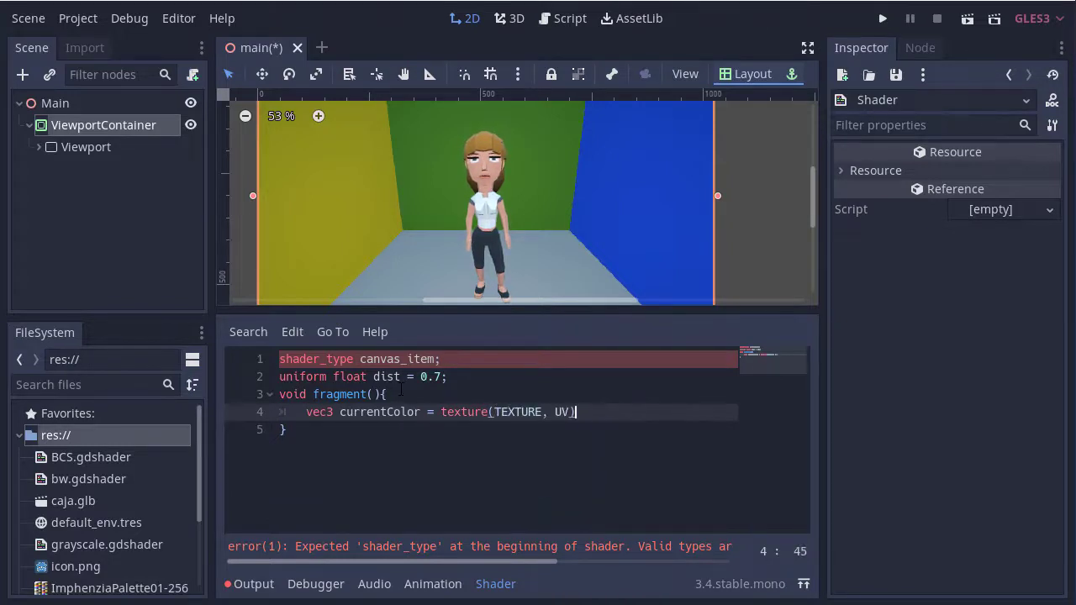
type(".rgb;")
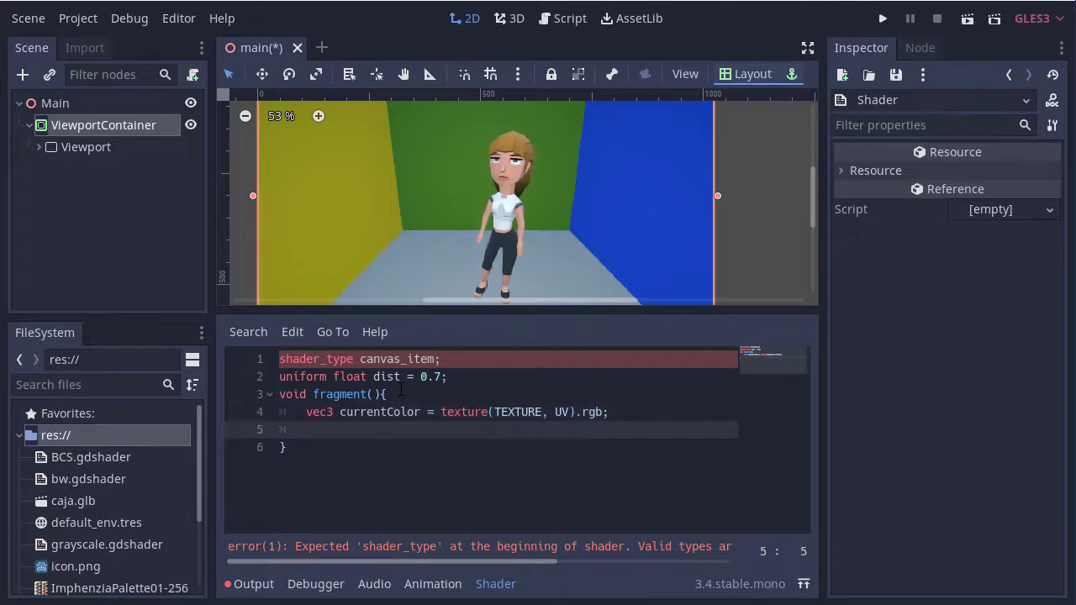
Sample rightColor from texture(TEXTURE, UV + vec2(1,0)).rgb.
type("vec4")
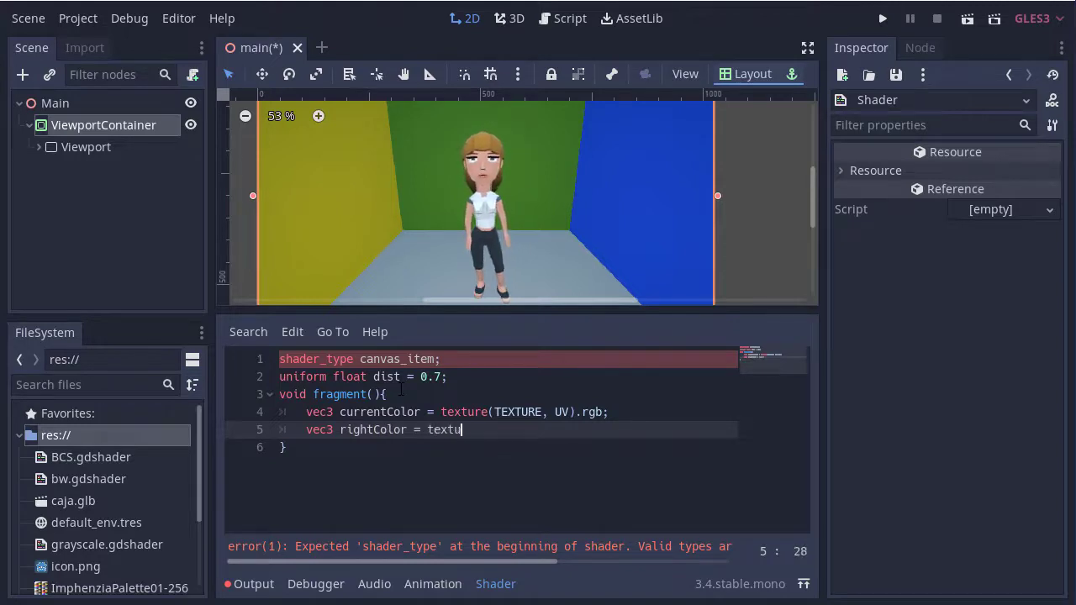
type("re(TEXTURE")
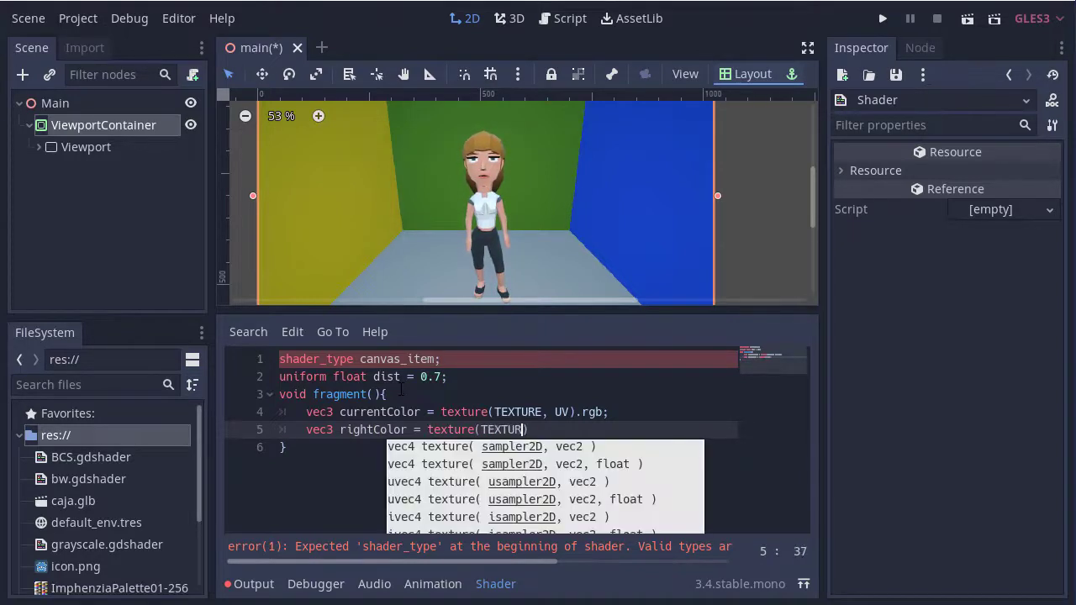
type(", UV")
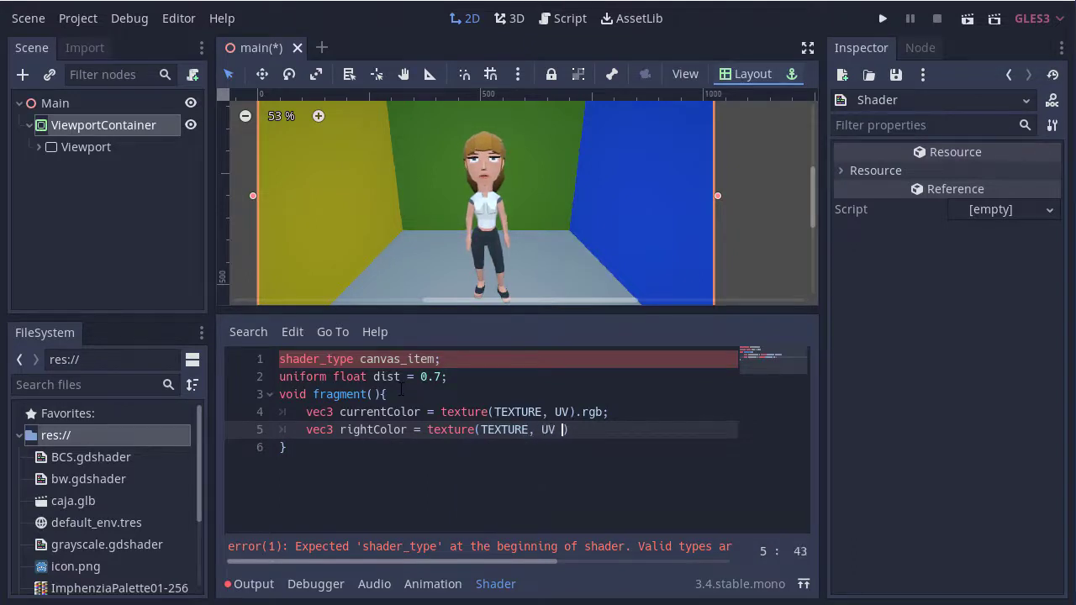
type("+ vec2(1")
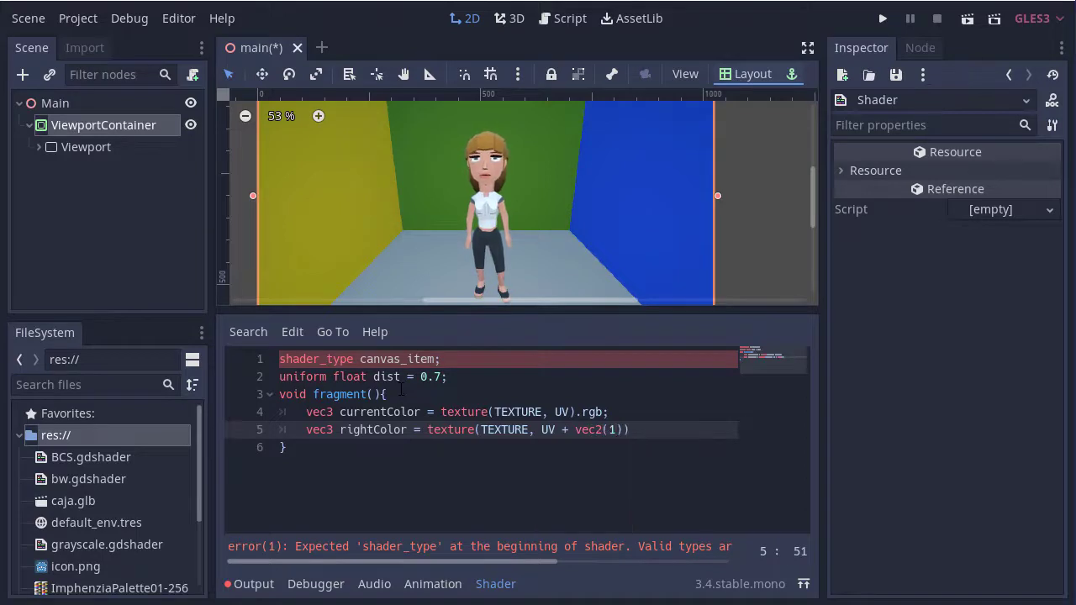
type(",0")
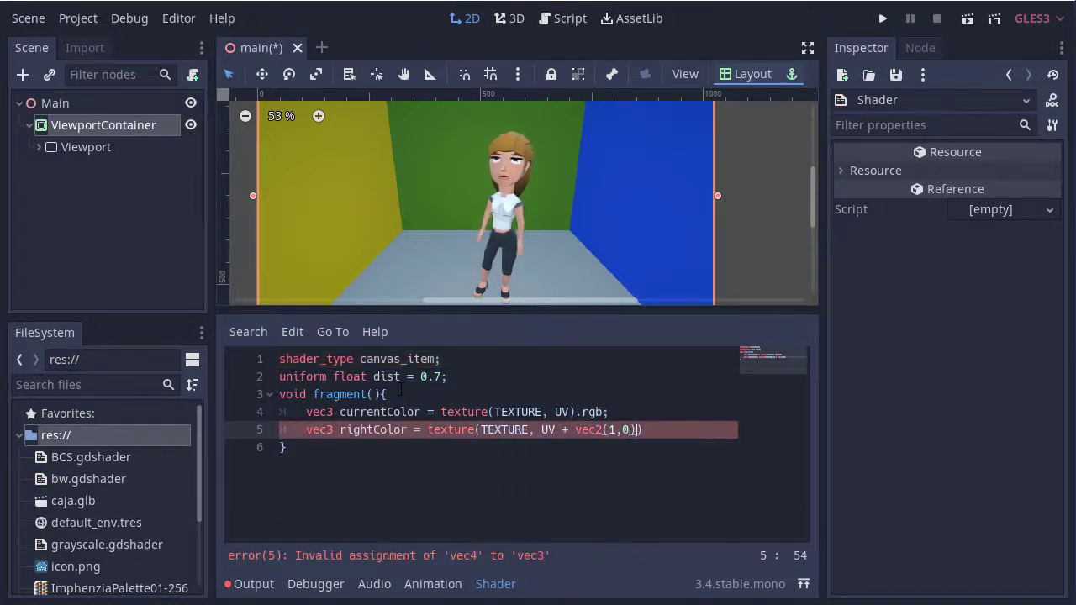
type(".rg")
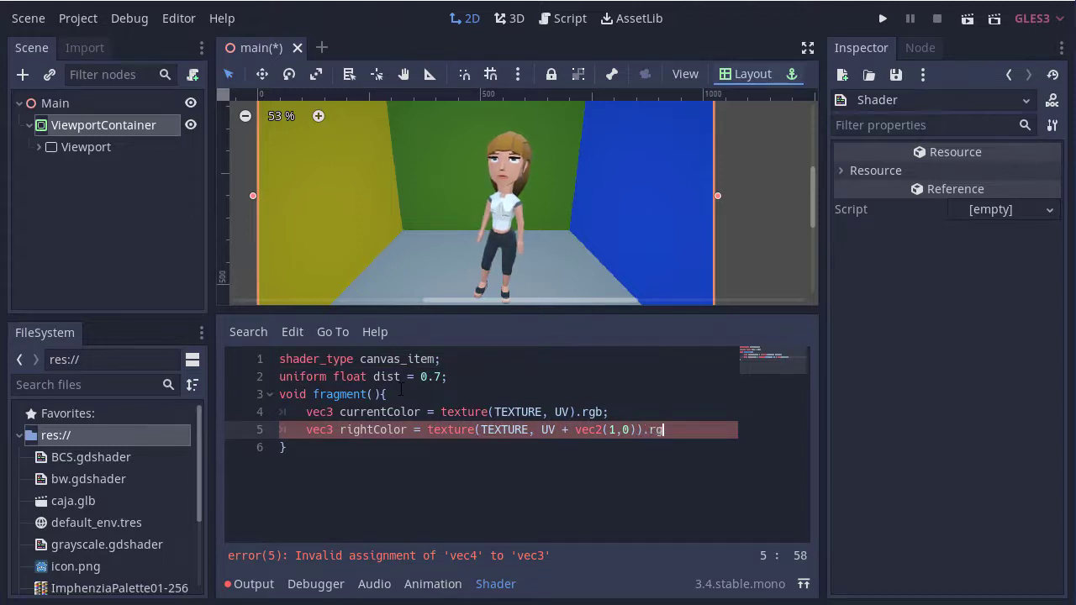
type("b;")
type("ve")
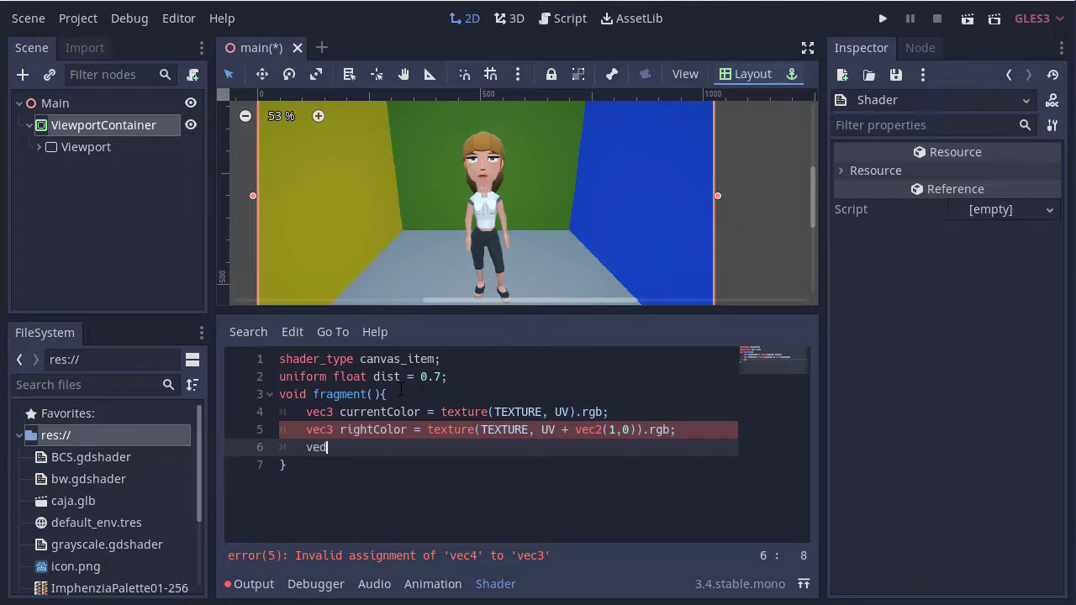
Sample bottomColor from the texture offset by vec2(0,1).
type("c3")
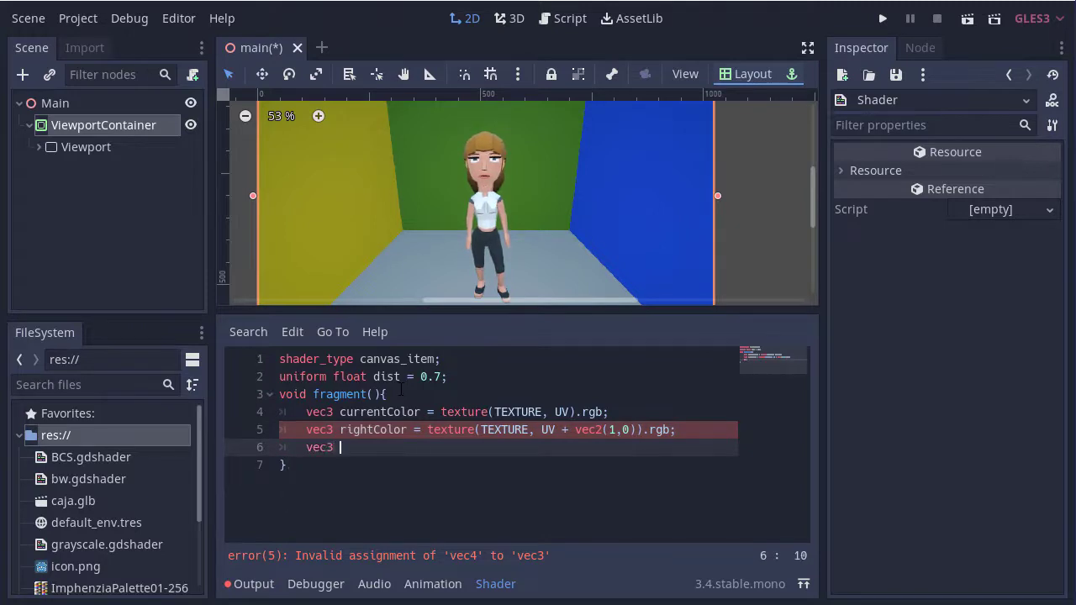
type("leftc")
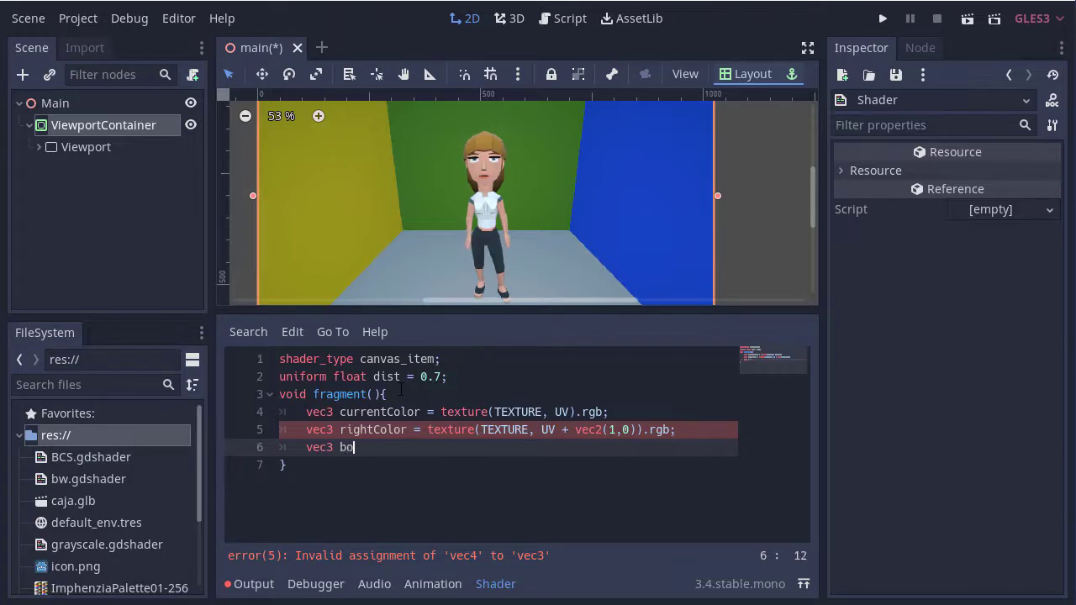
type("ttomColor =")
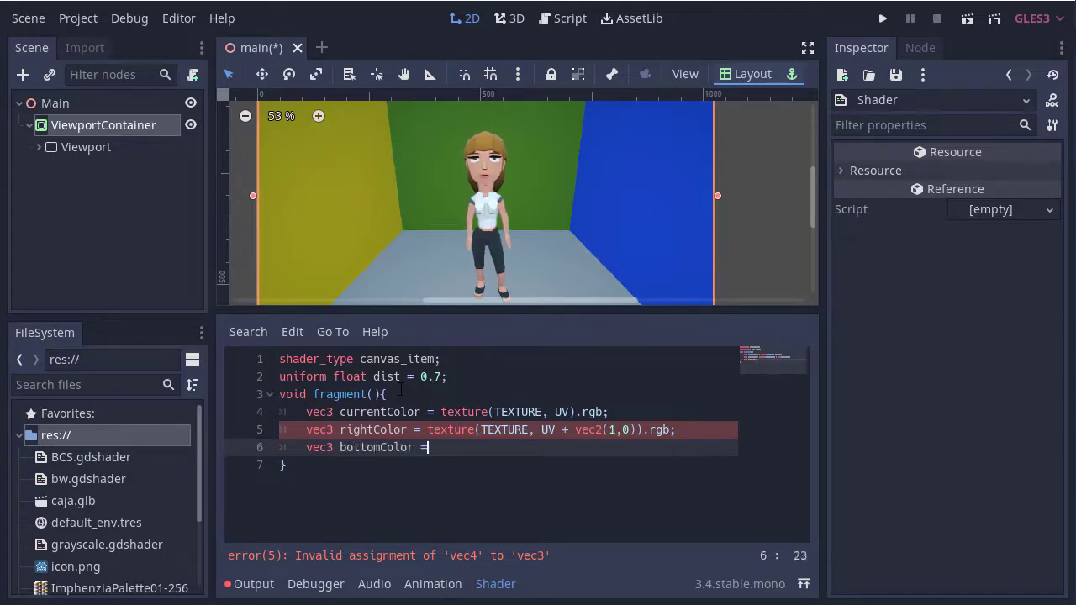
type("texture/")
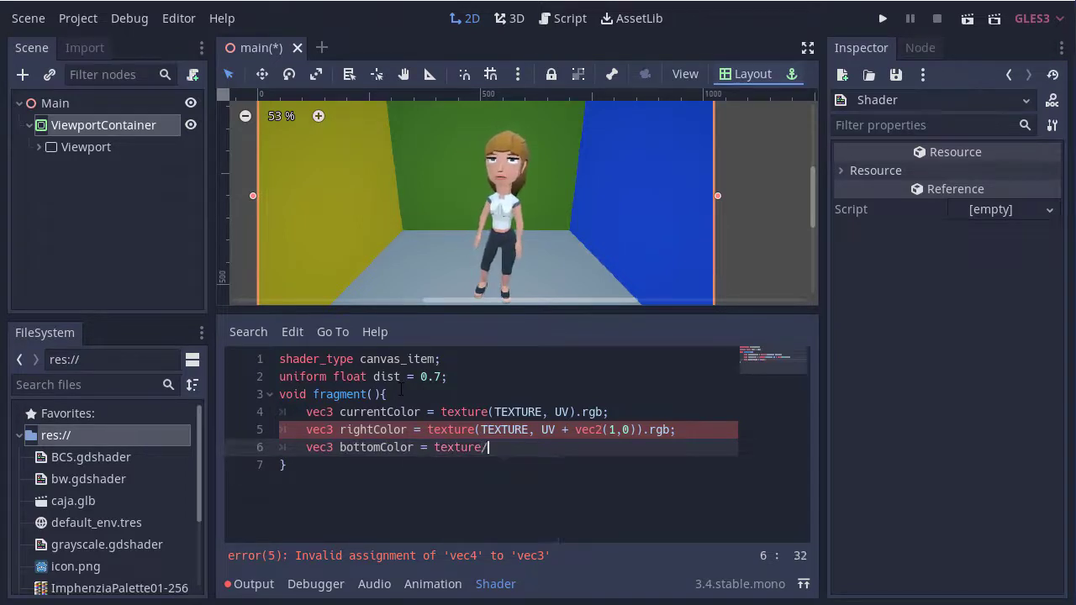
type("(TEXTURE, UV - vec2(")
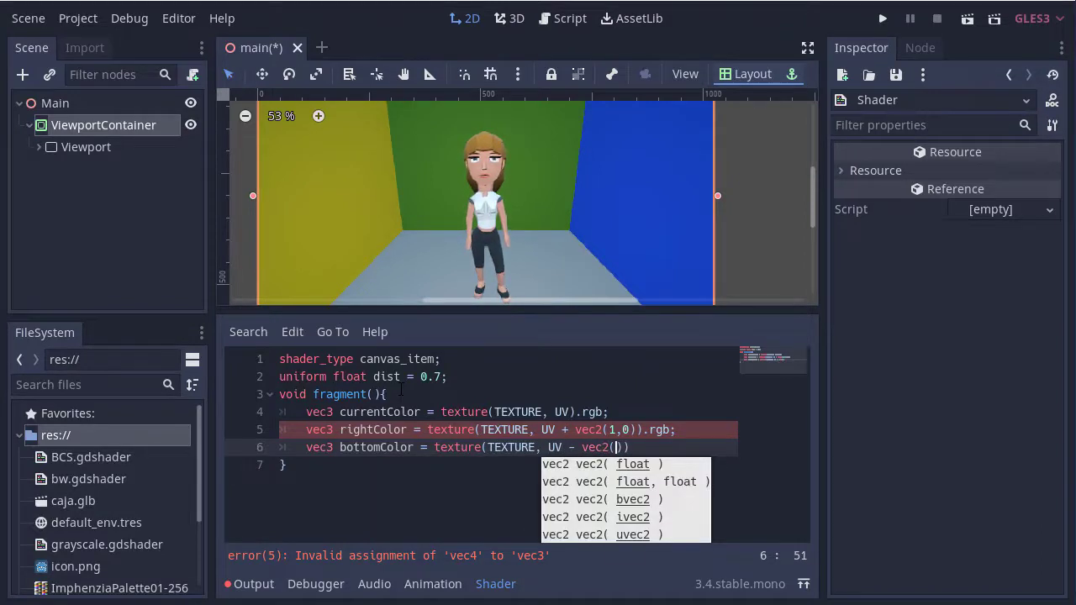
type("0,")
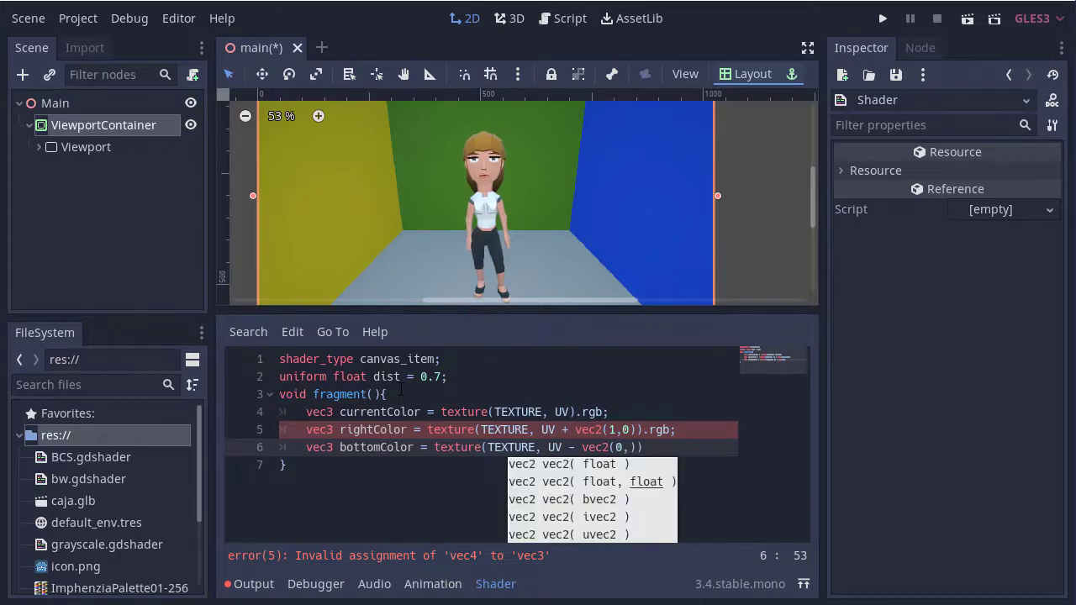
type("1")
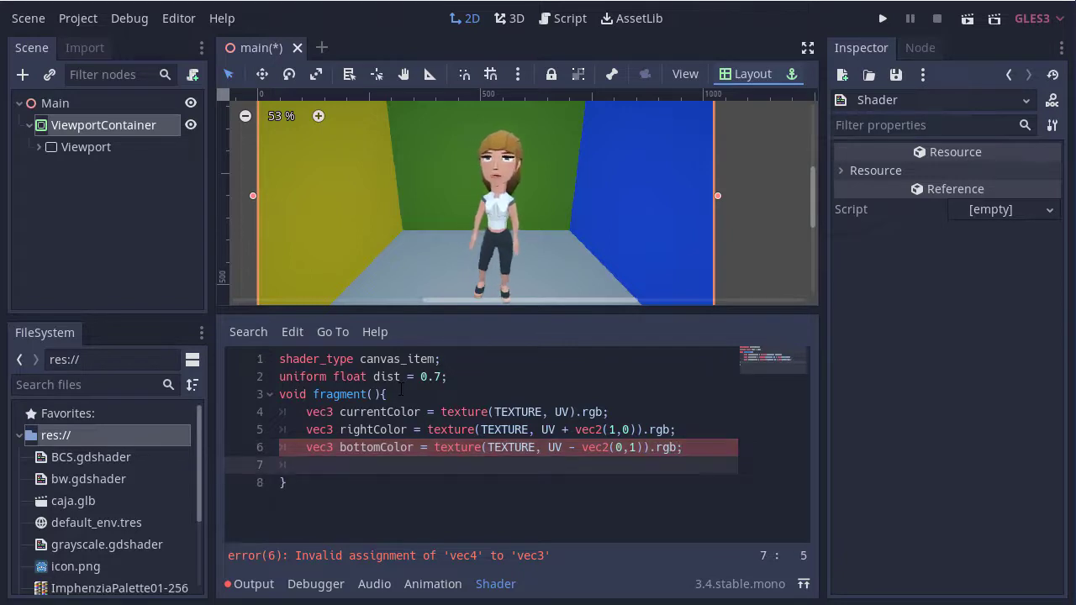
Compute float rDistance = length(currentColor - rightColor).
type("float r")
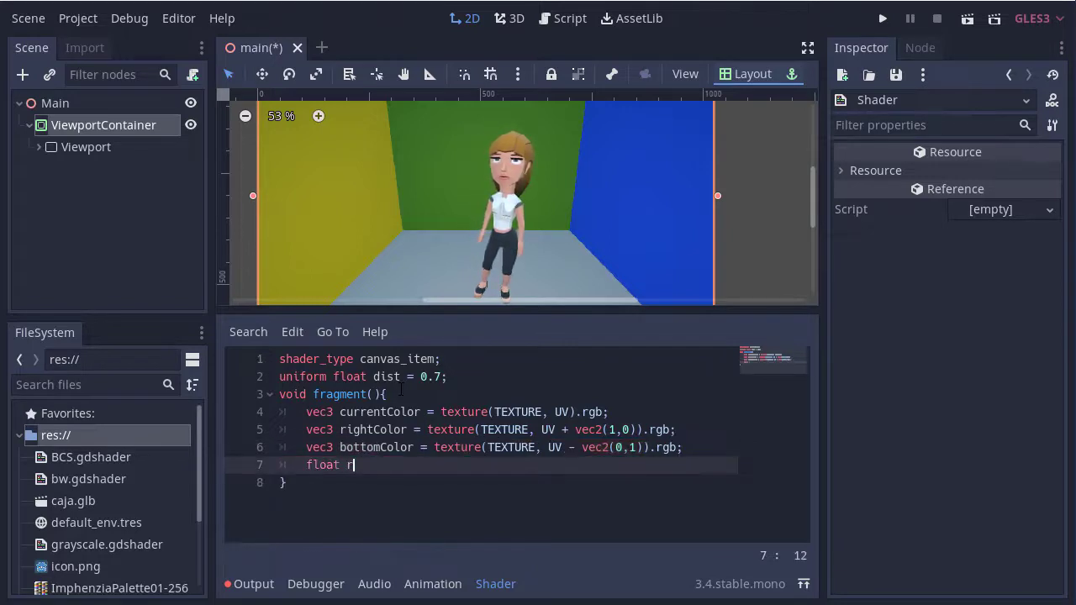
type("Distance = length(")
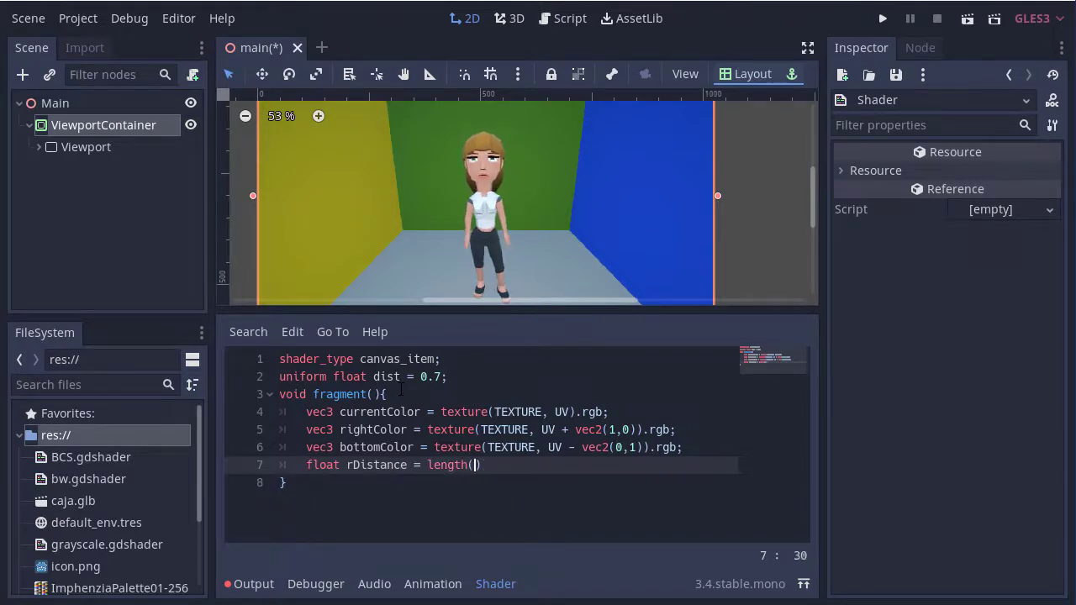
type("currentCol")
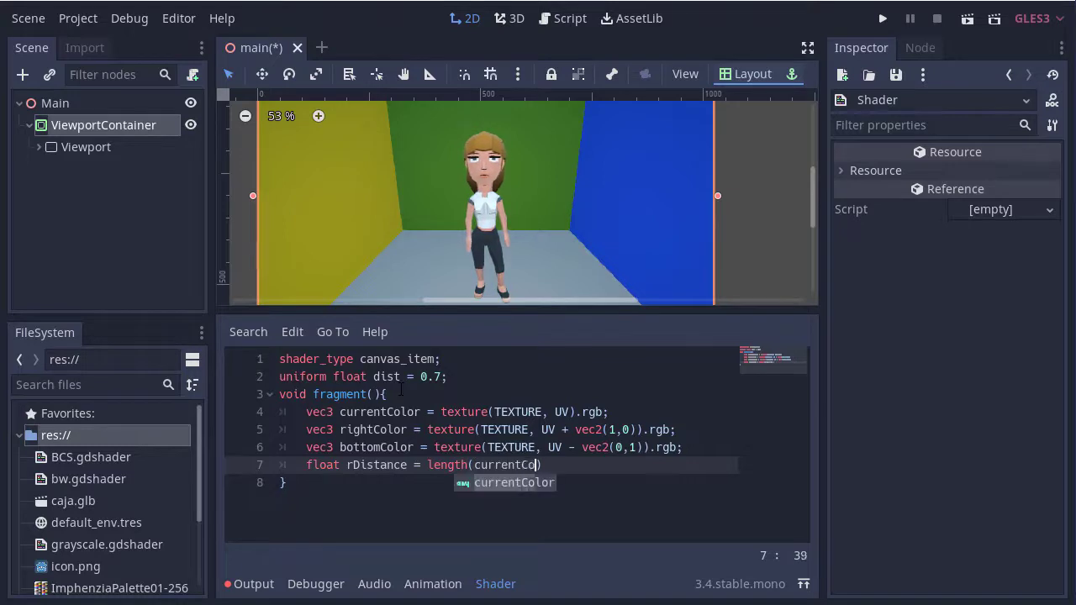
type("- right")
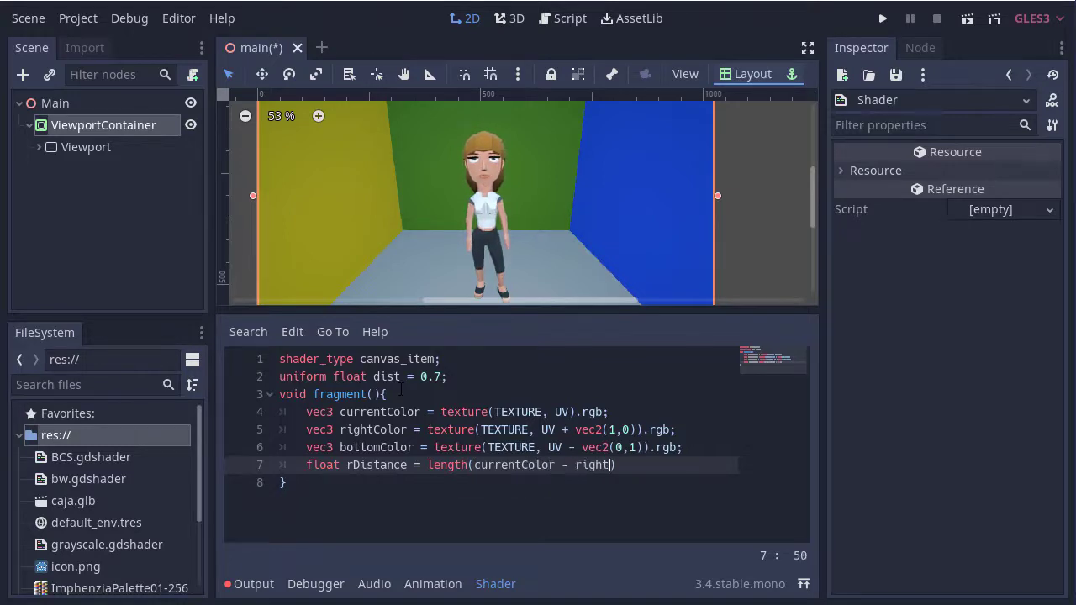
type("Color")
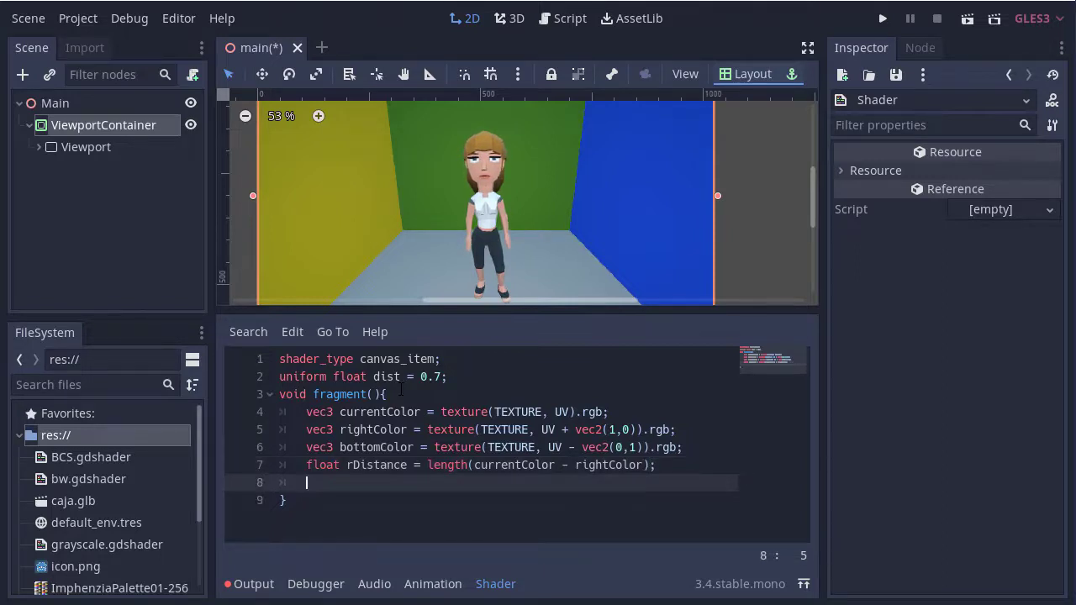
Compute float bDistance = length(currentColor - bottomColor).
type("float")
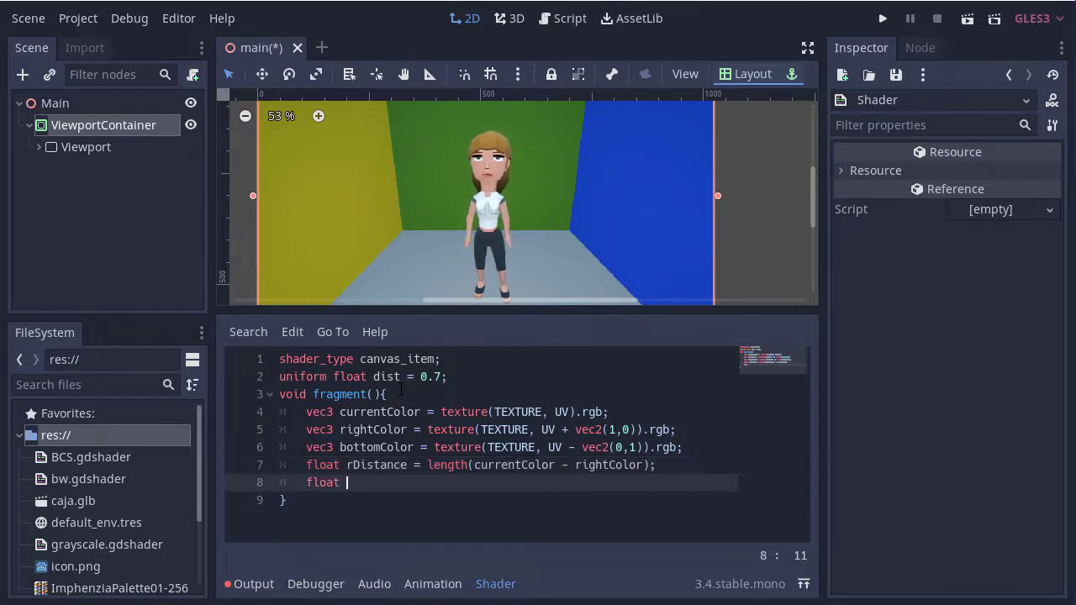
type("bD")
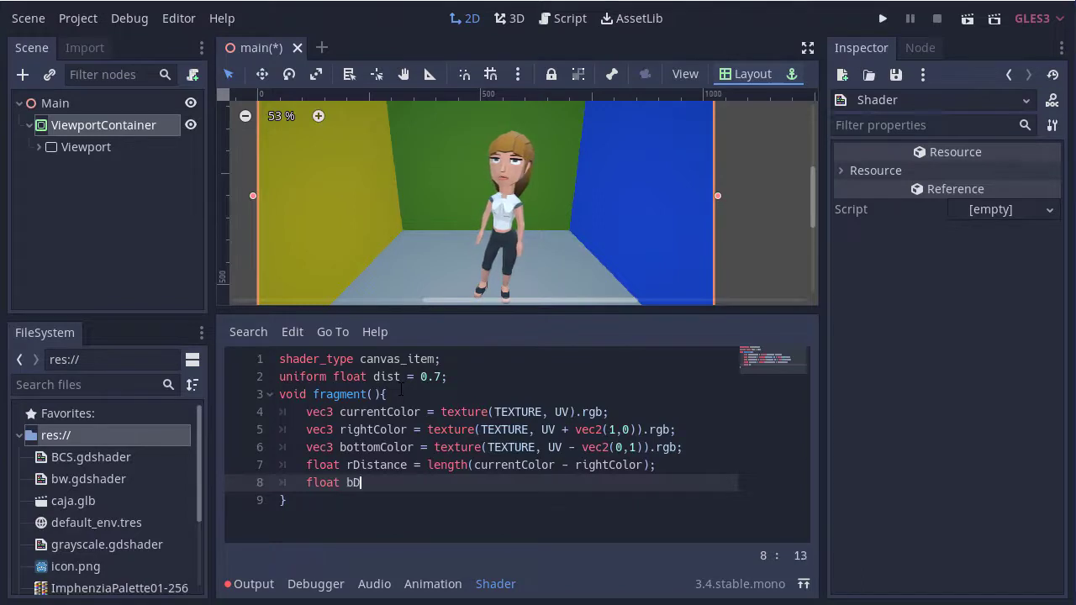
type("Distance = klen")
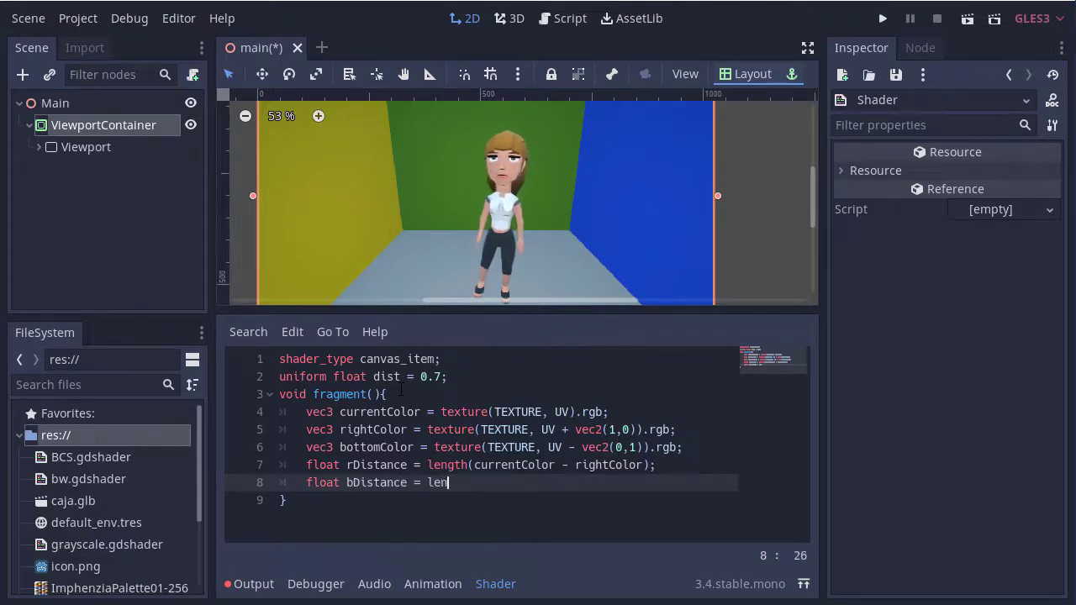
type("gth()")
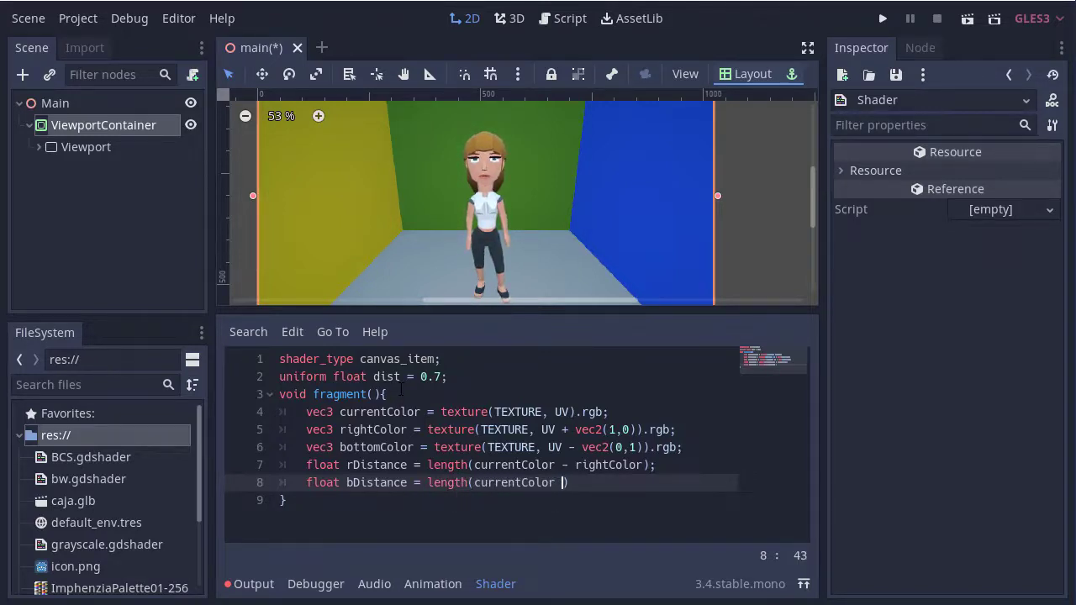
type("- bo")
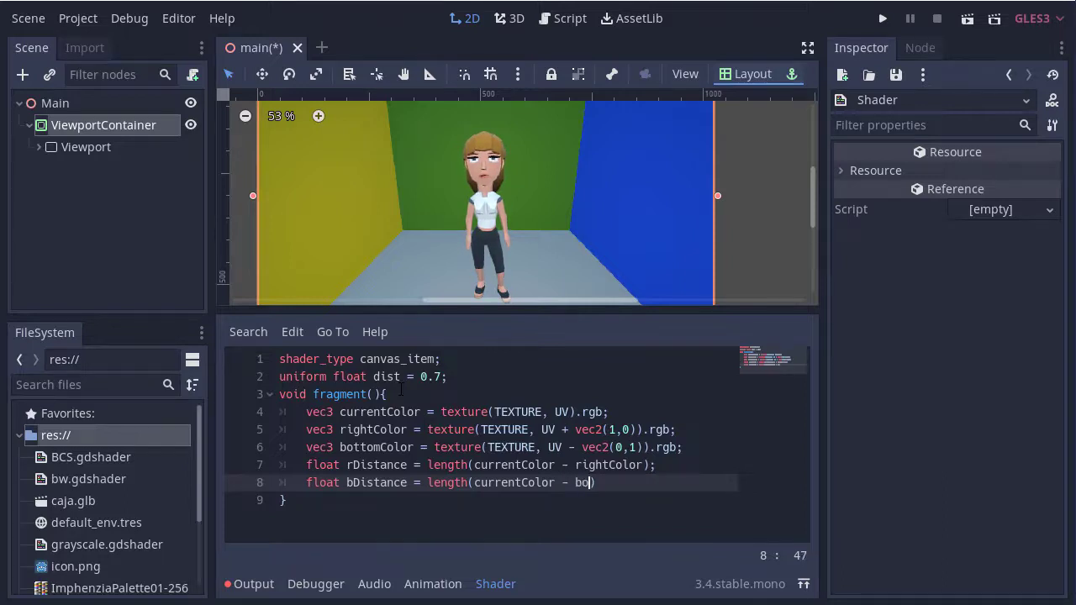
type("ttomColor)")
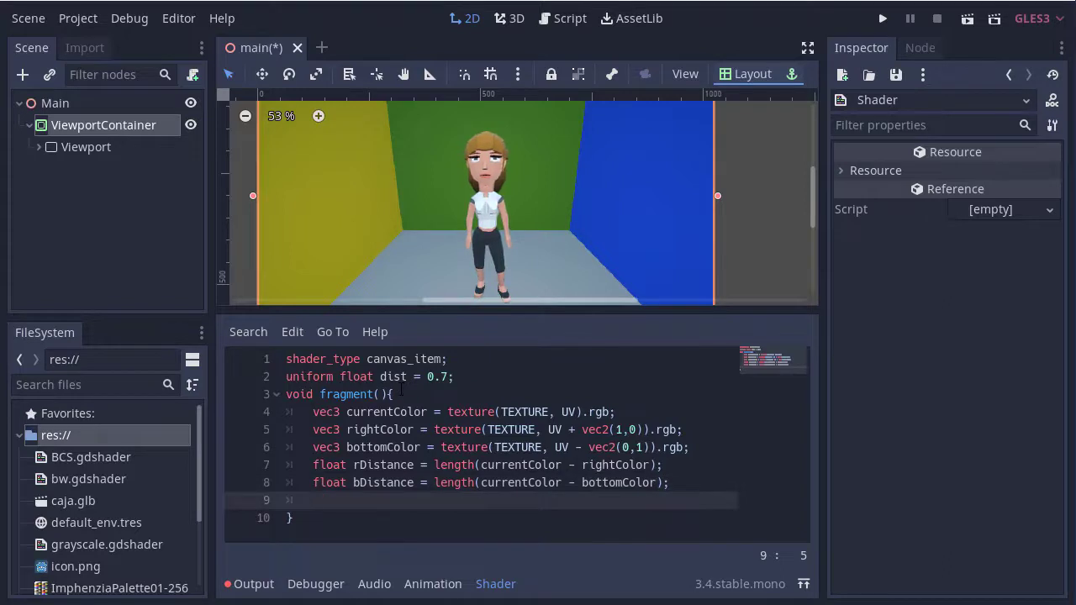
Set COLOR.rgb to vec3(1.0) when rDistance or bDistance exceeds dist, else vec3(0.0).
type("COLOR")
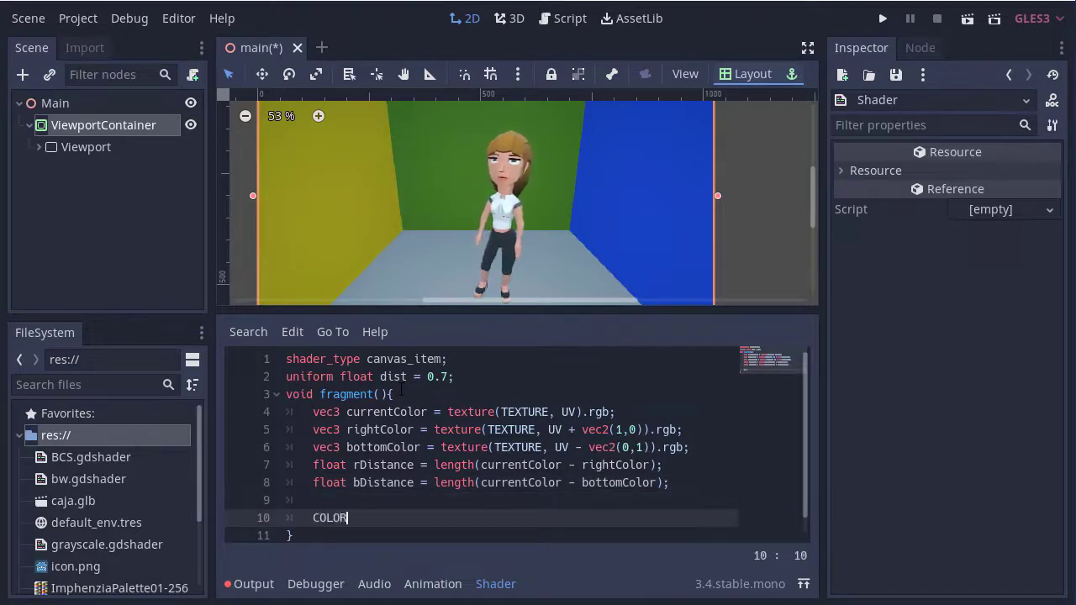
type(".rgb")
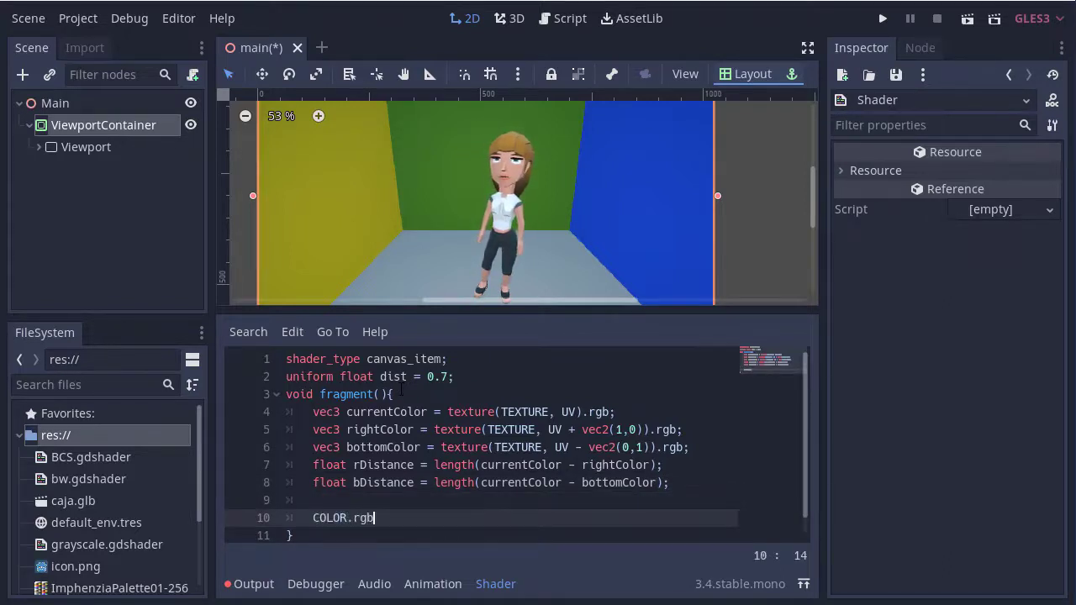
type("= (r)")
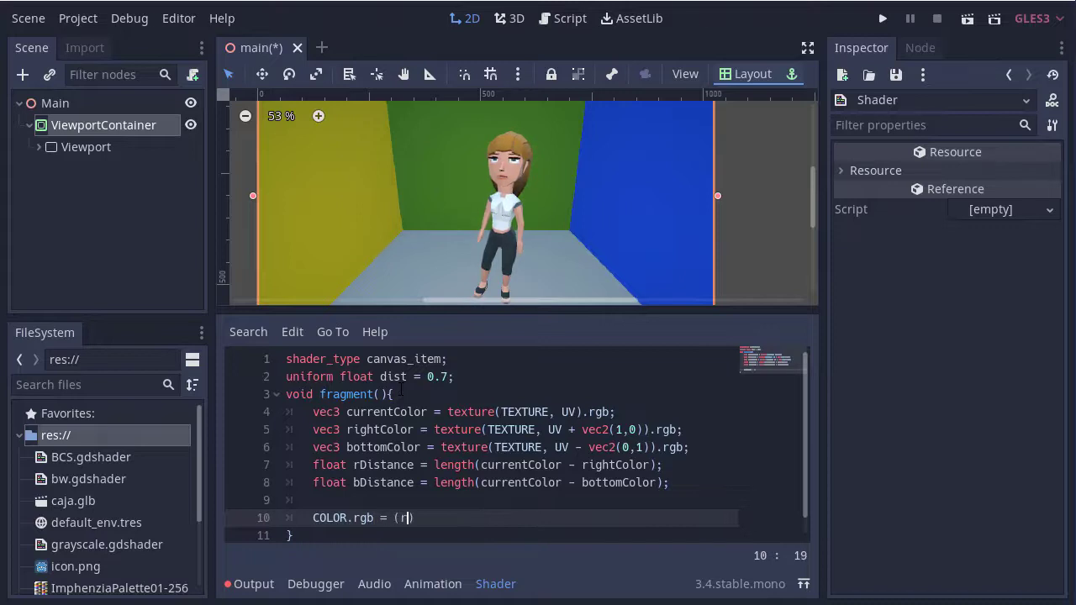
type("Distance > dist")
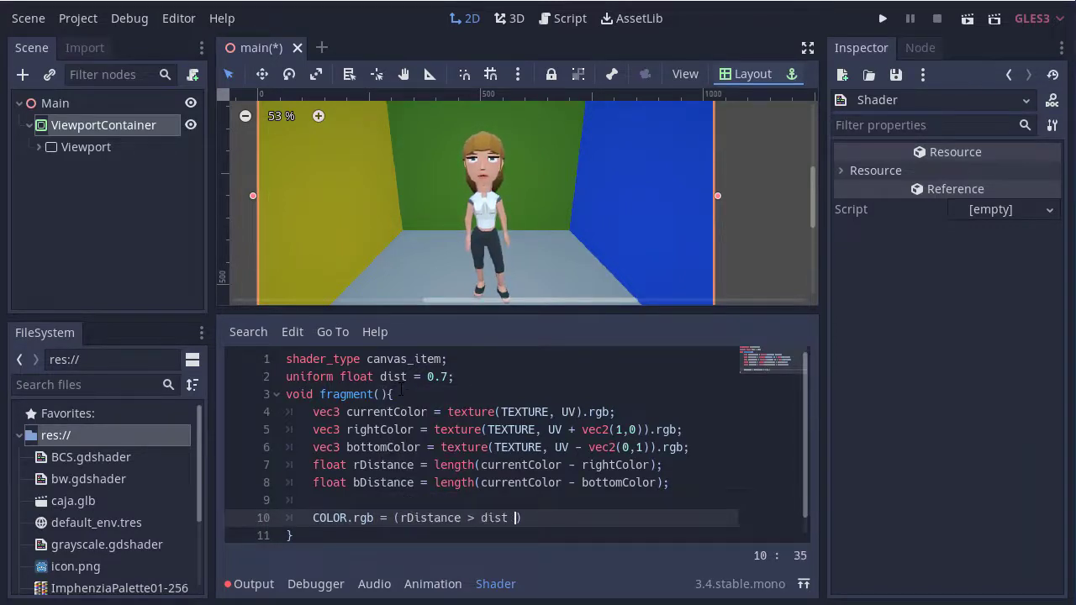
type("||")
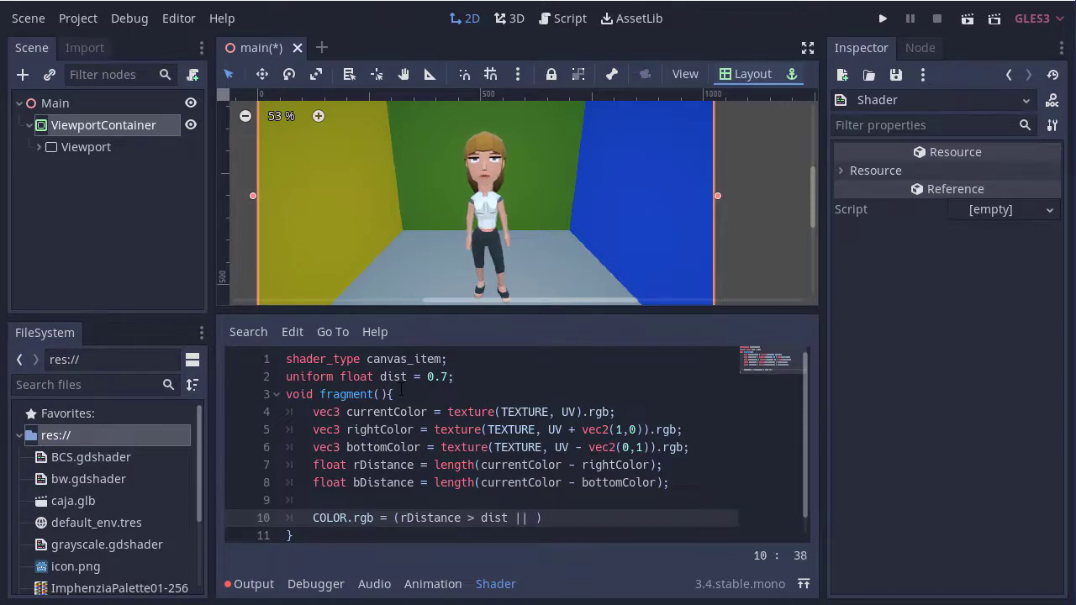
type("bDistance >")
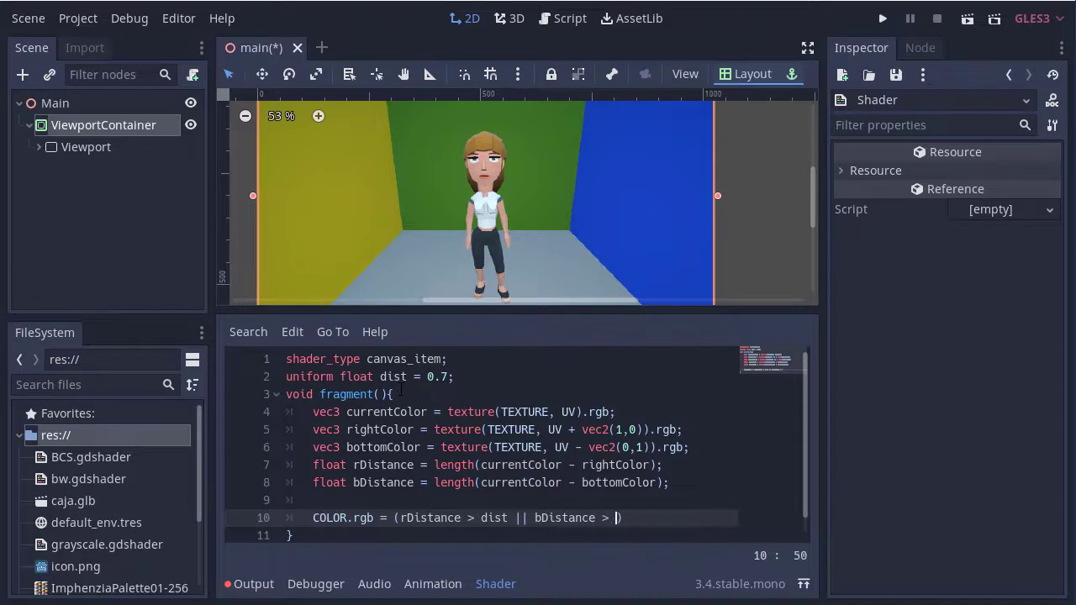
type("dist")
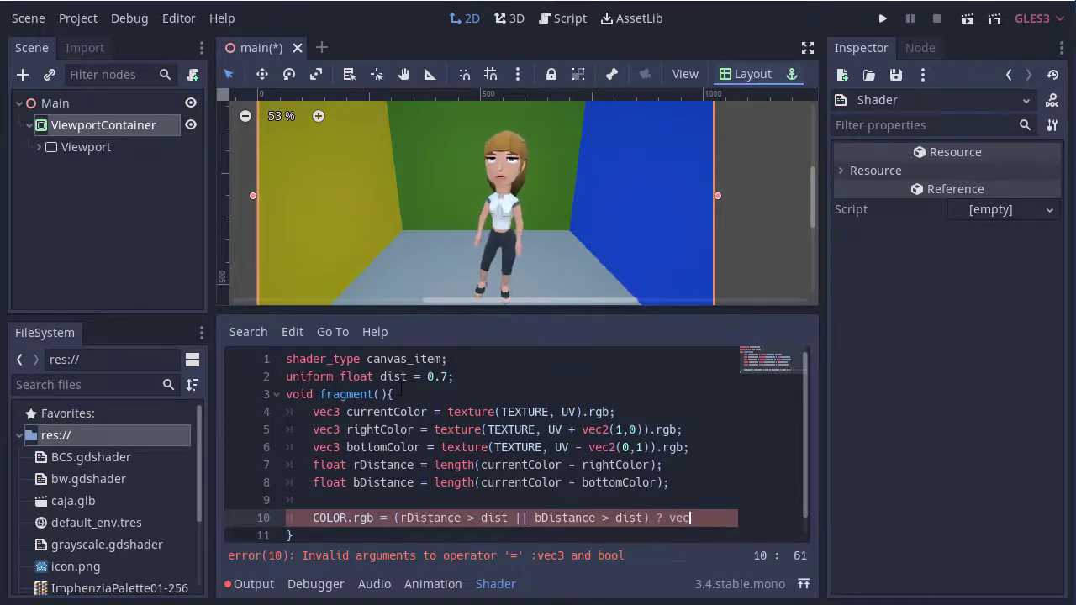
type("3(")
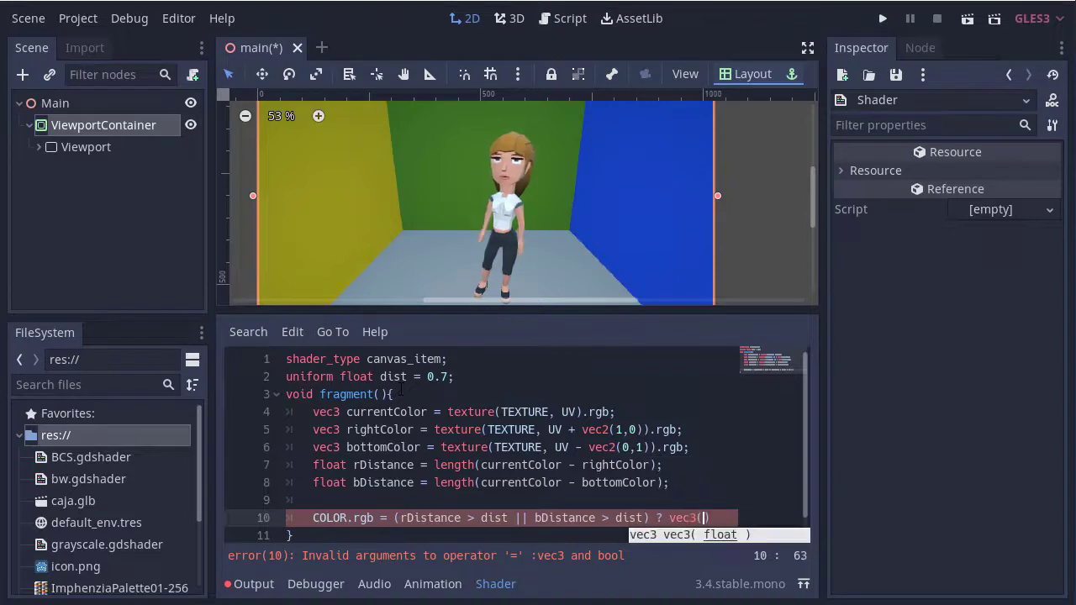
type("1.0")
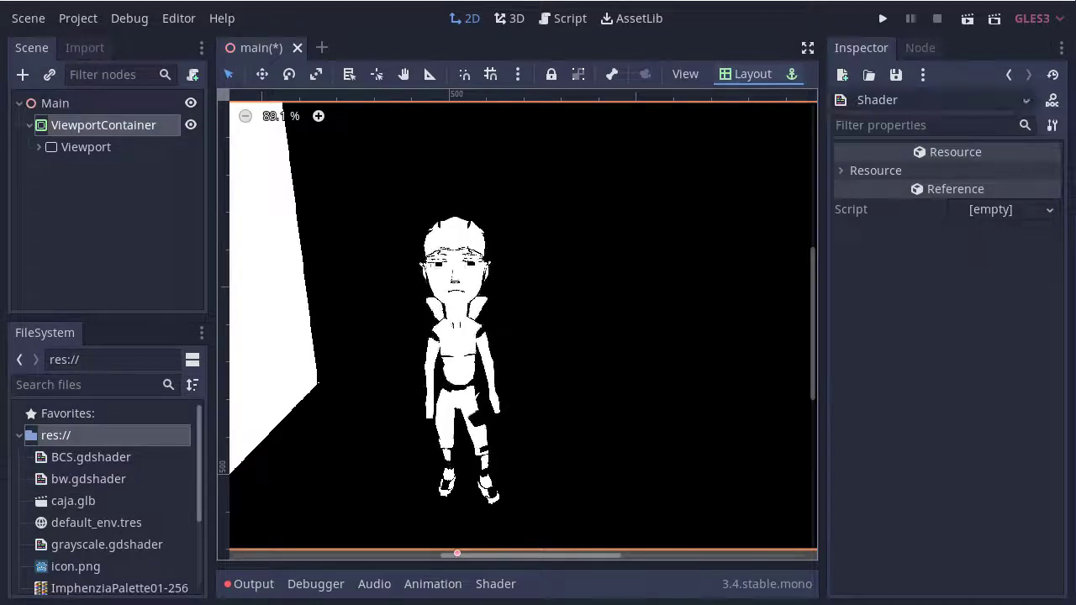
Bring up the Save / Save As options for the edge-detection shader from the Inspector.
left_click(894, 74)
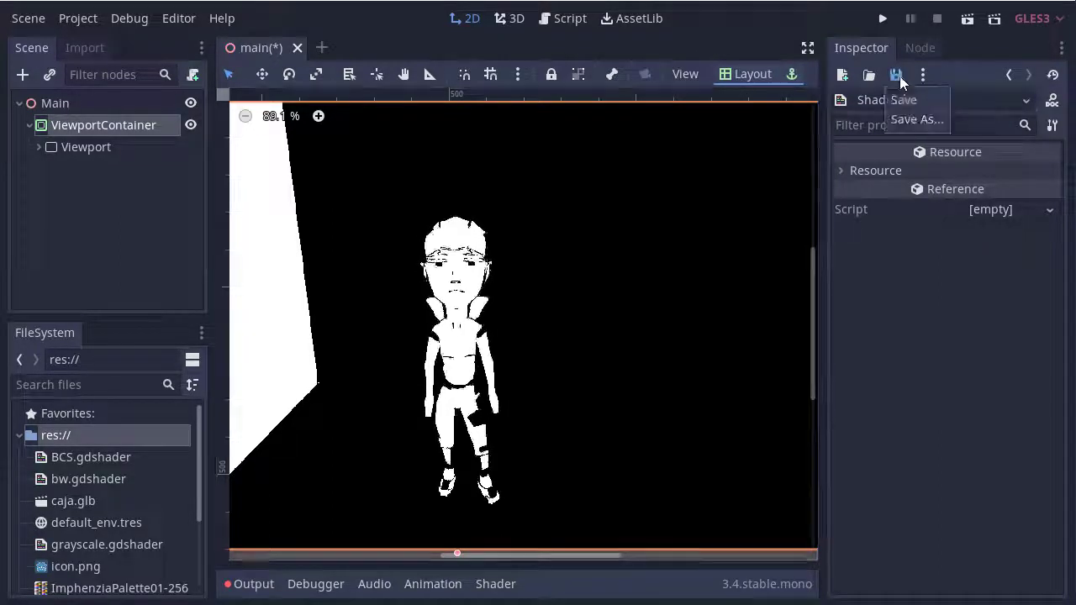